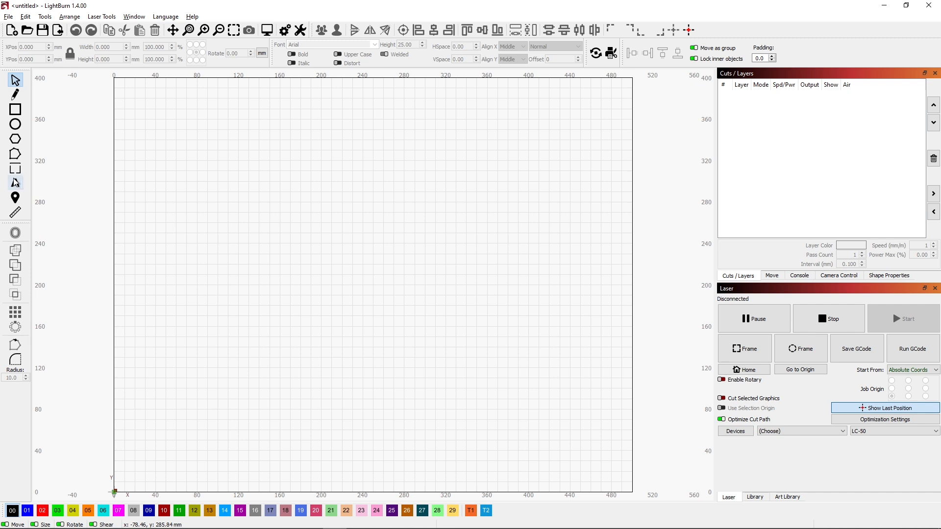
Begin a text object on the canvas with a test letter O in Arial.
left_click(15, 183)
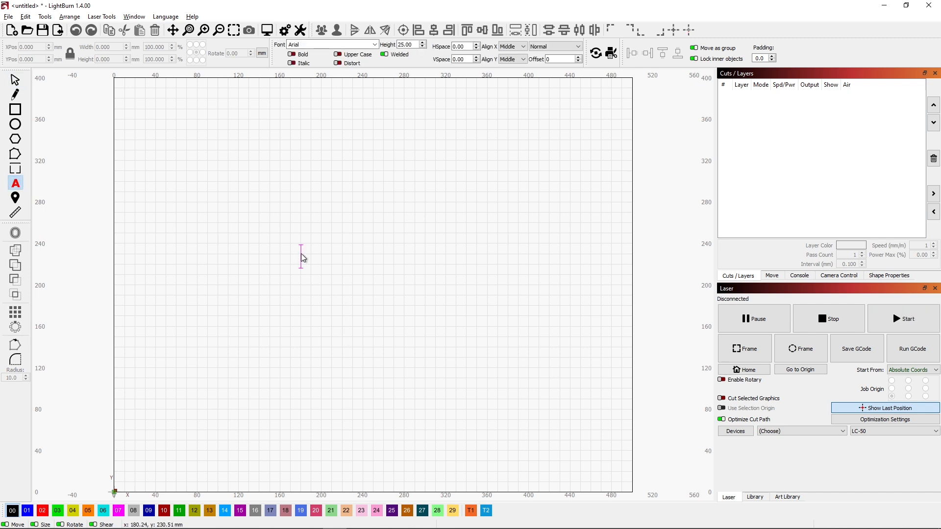
type("O")
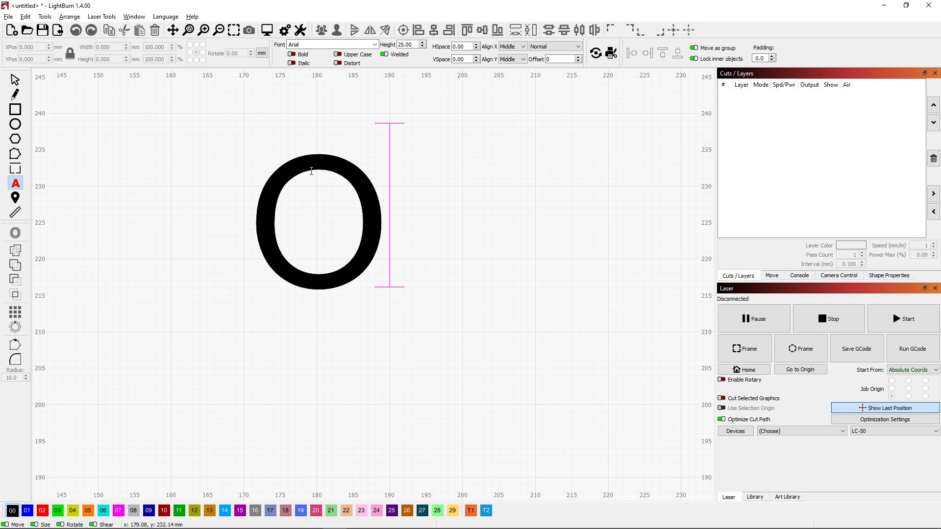
mouse_move(321, 142)
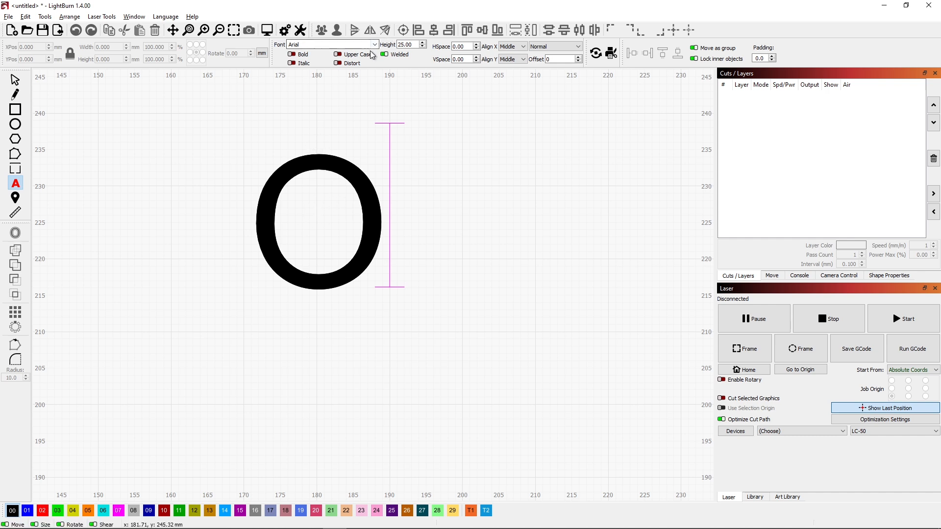
Switch the test letter O from Arial to the Stencil font.
left_click(354, 31)
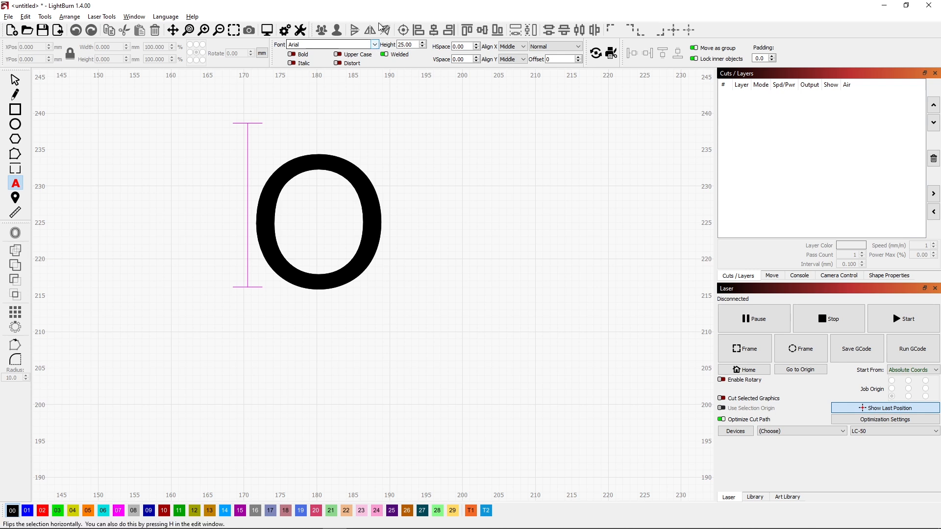
left_click(374, 44)
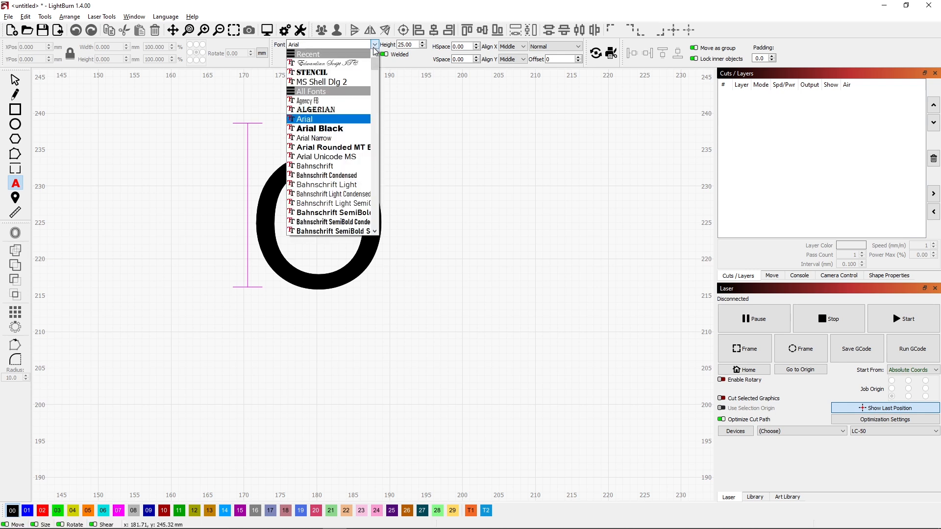
left_click(311, 72)
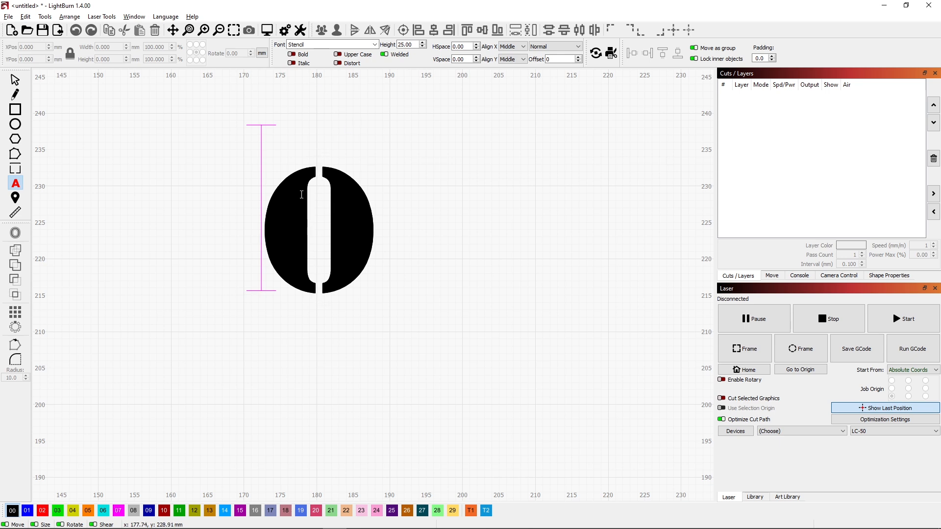
mouse_move(304, 210)
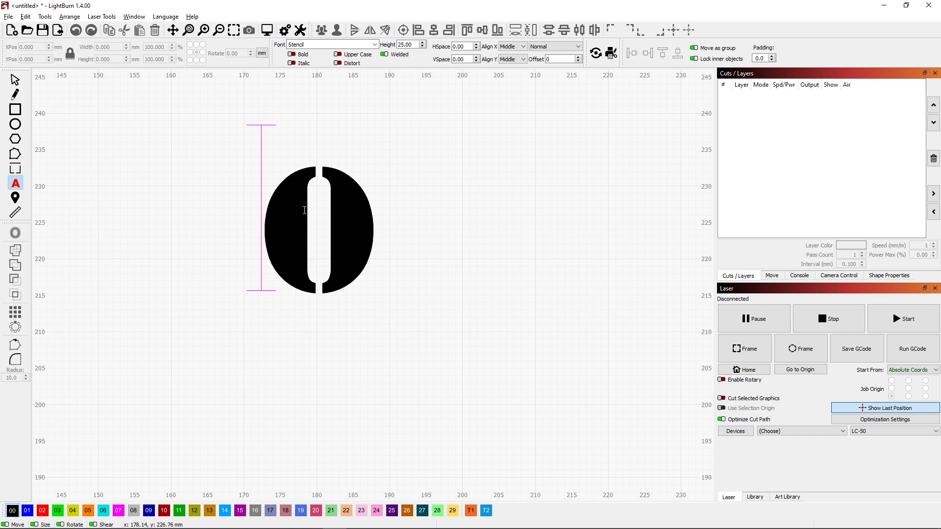
mouse_move(362, 80)
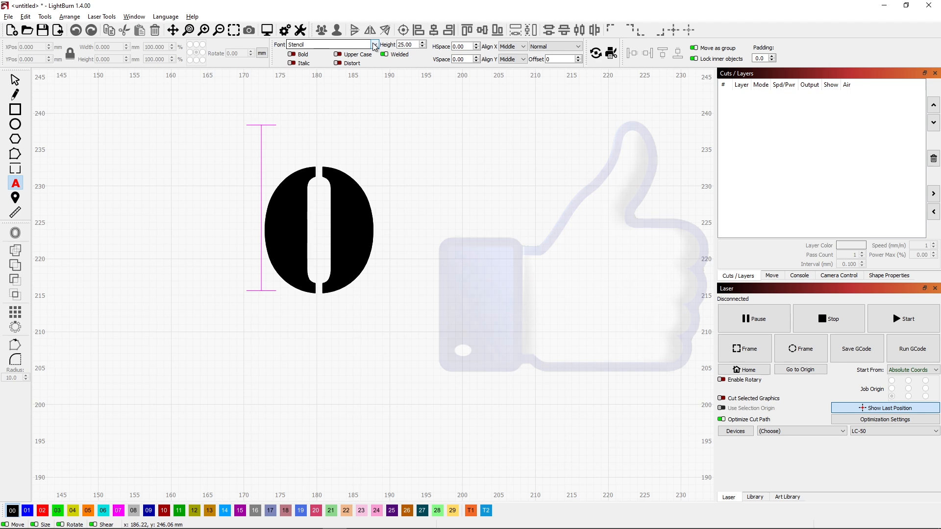
Change the text font from Stencil to Elephant.
left_click(375, 44)
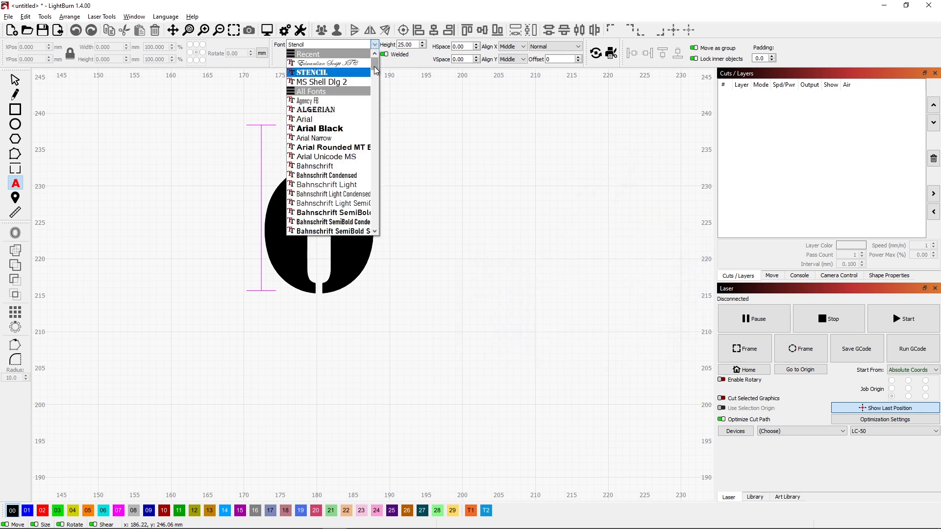
scroll("down", 3)
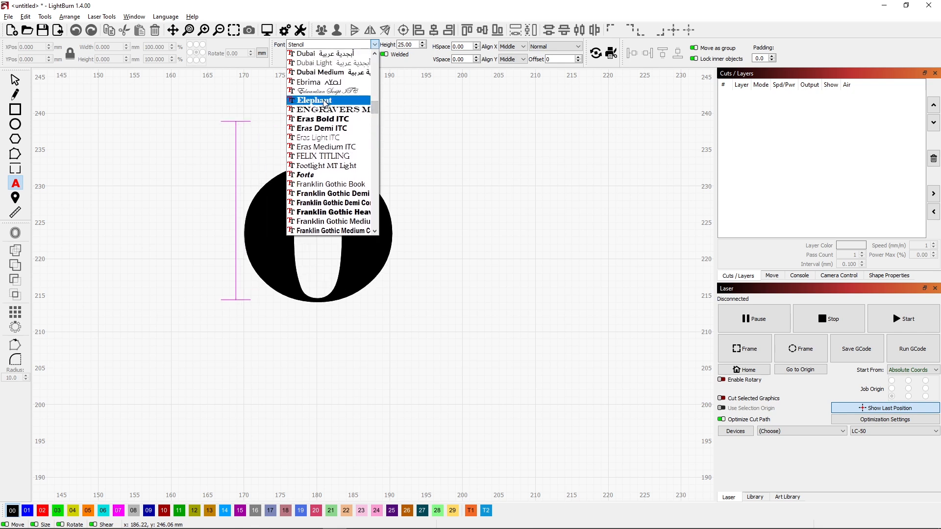
left_click(312, 100)
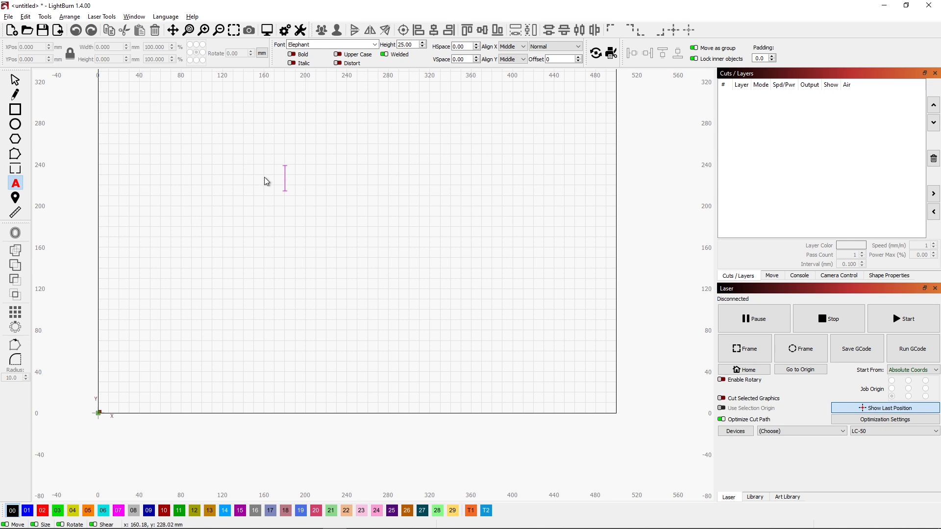
Enter the text 'Happy Mother's Day' across three lines in Elephant.
type("Happy")
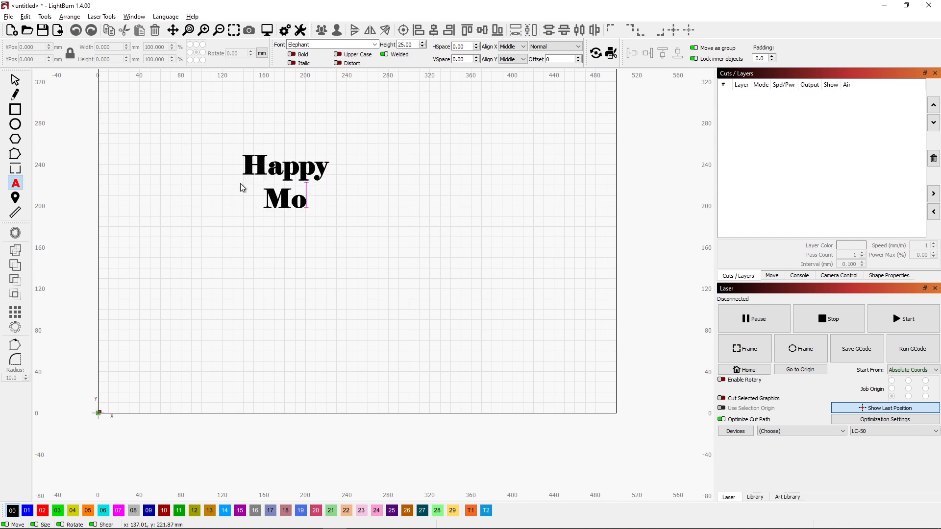
type("ther's Day")
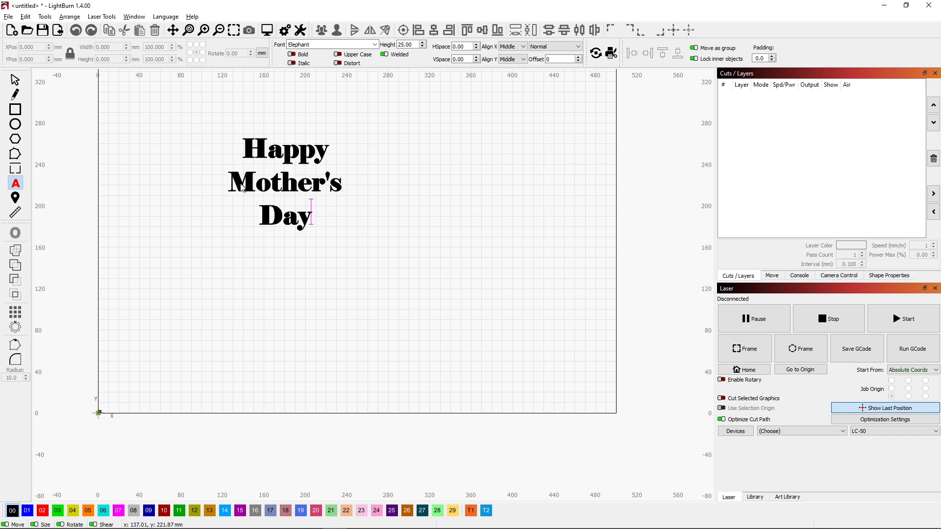
mouse_move(201, 132)
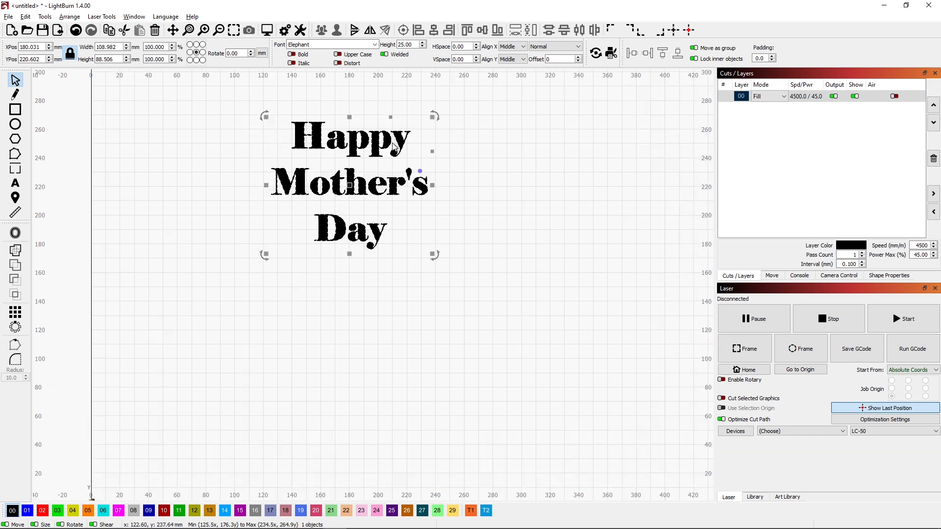
Set the text layer's mode to Line so it cuts outlines instead of filling.
left_click(785, 96)
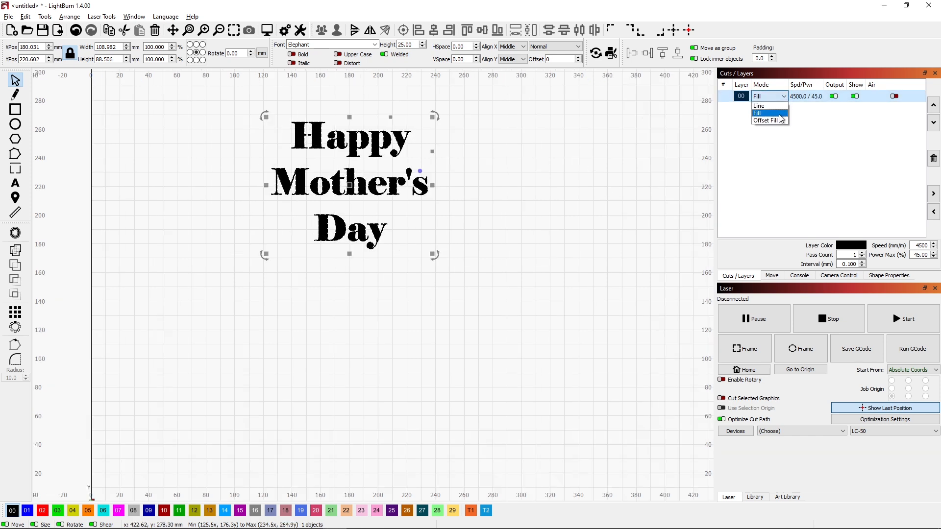
left_click(758, 106)
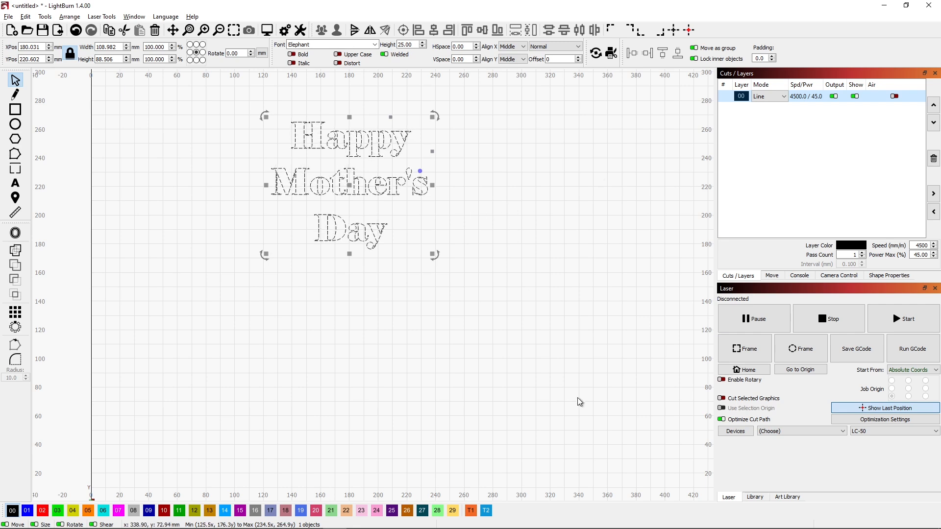
Assign the Card Stock 0.38mm White Cut 110# library preset (1000 speed, 70% power) to the layer.
left_click(754, 497)
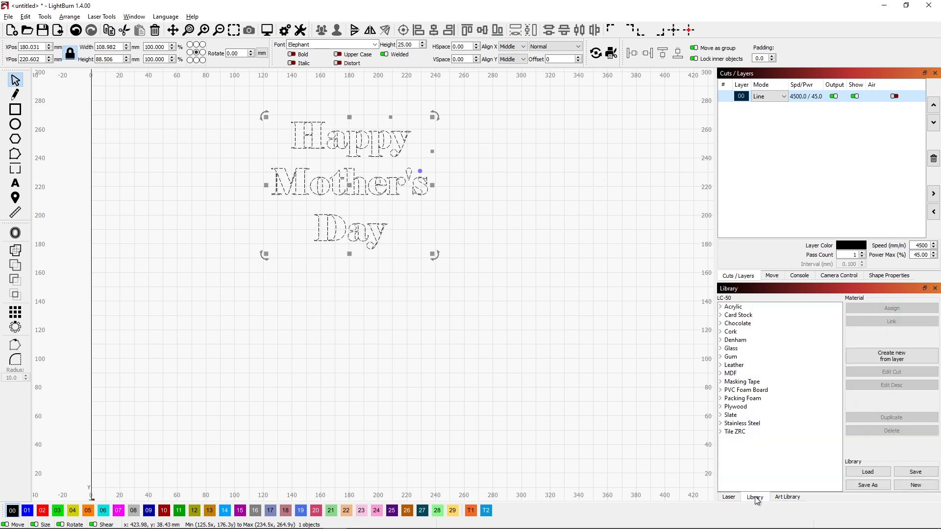
left_click(720, 314)
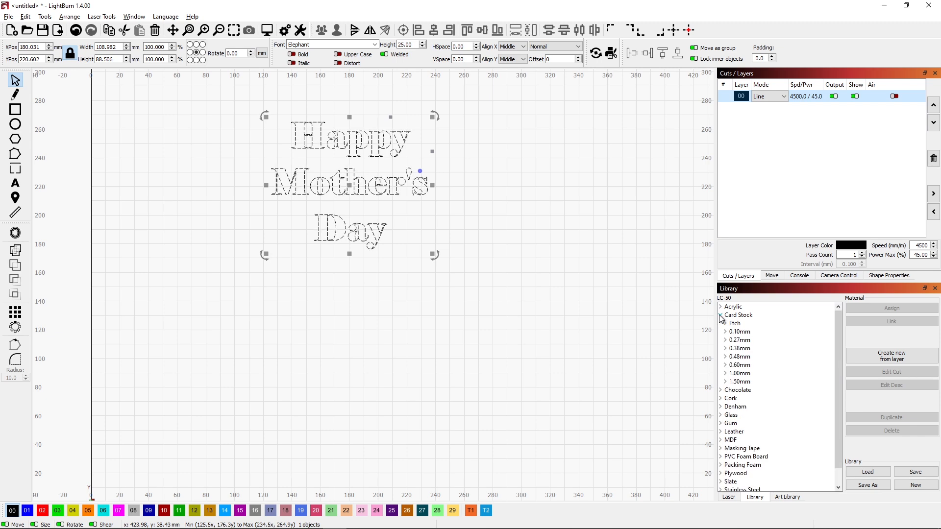
left_click(725, 349)
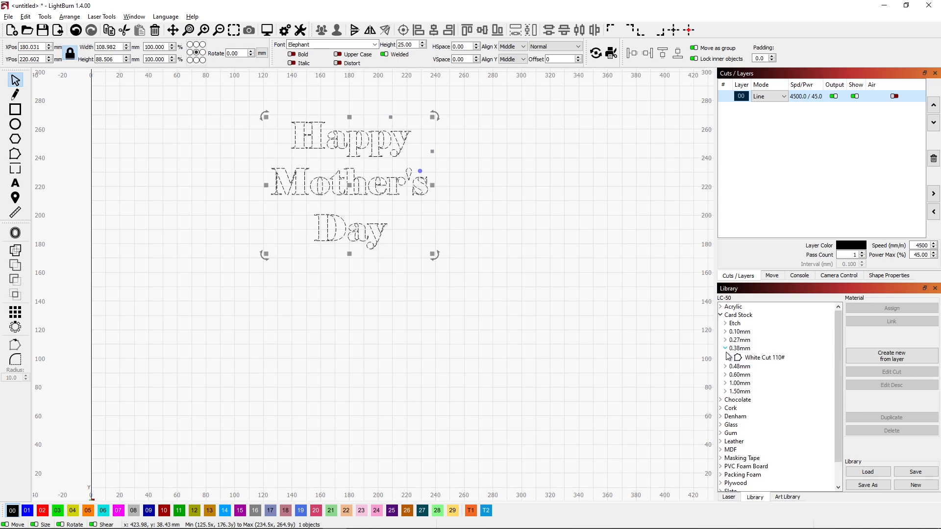
left_click(765, 357)
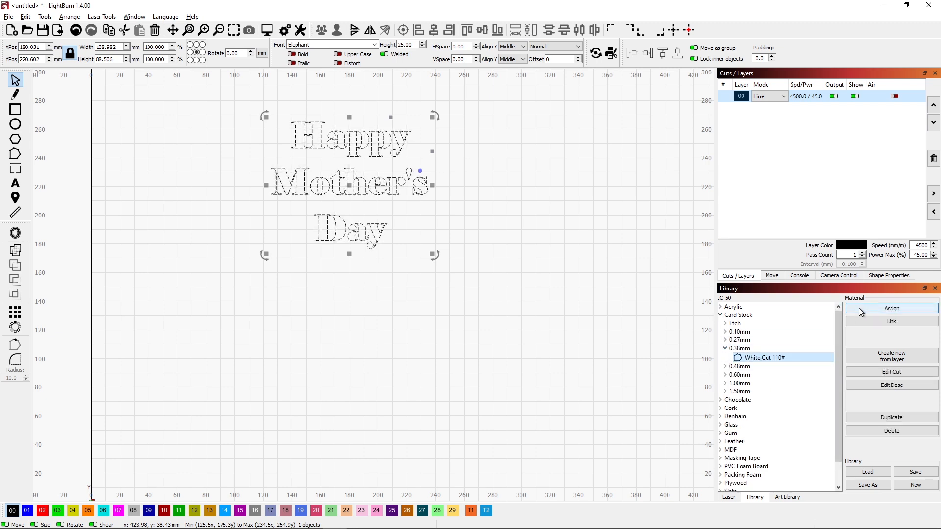
left_click(891, 307)
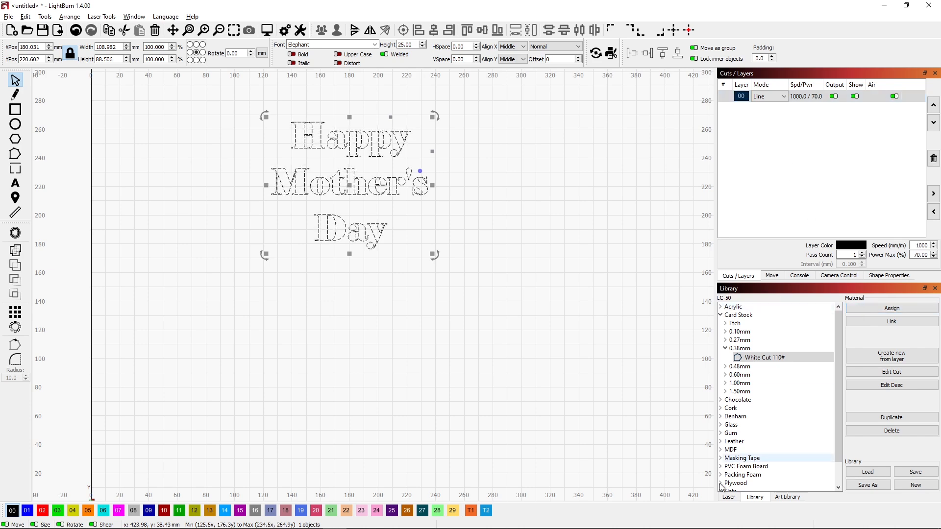
left_click(728, 496)
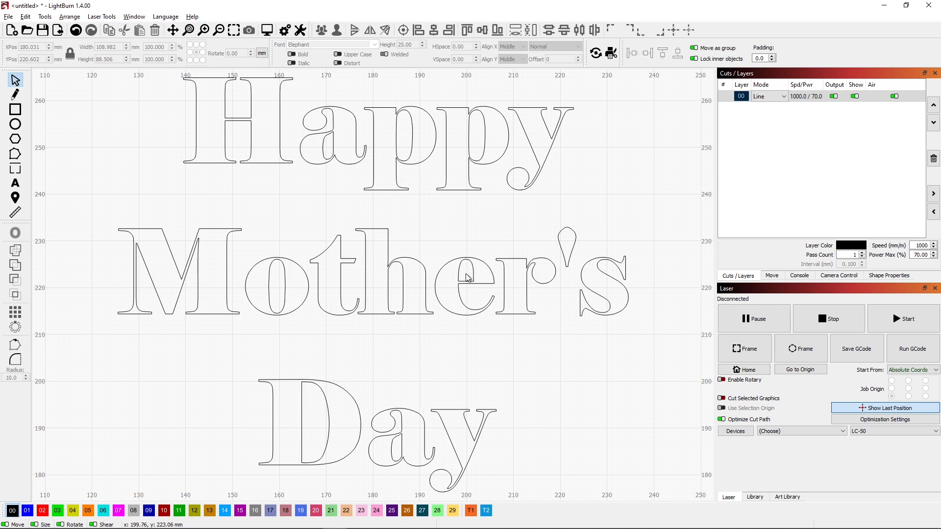
mouse_move(396, 311)
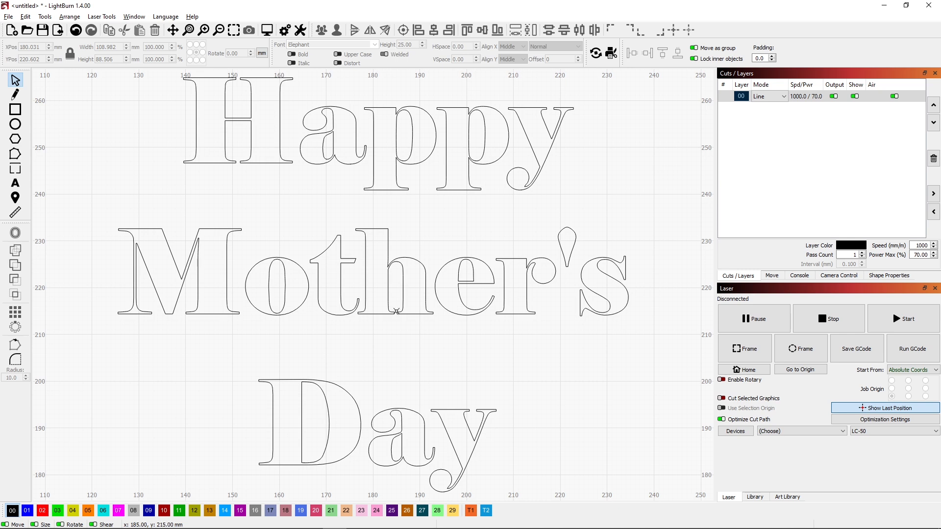
mouse_move(396, 264)
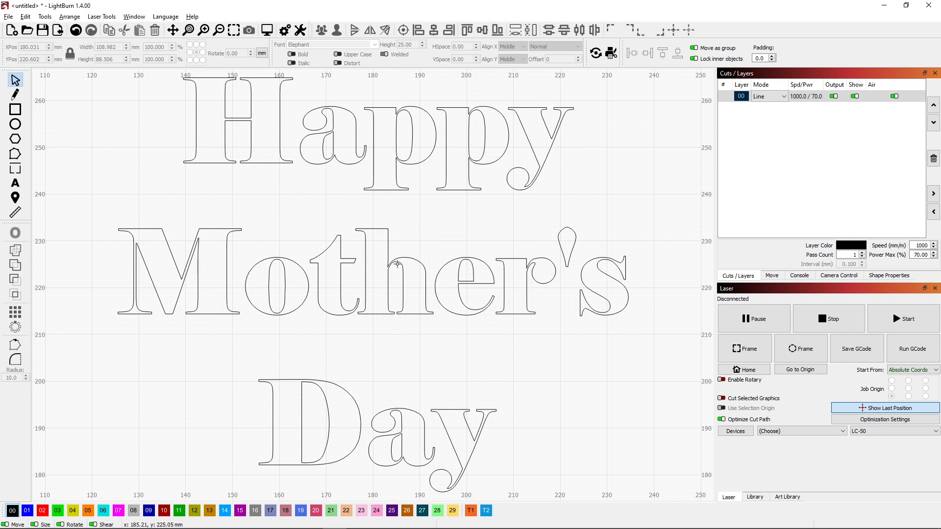
mouse_move(395, 258)
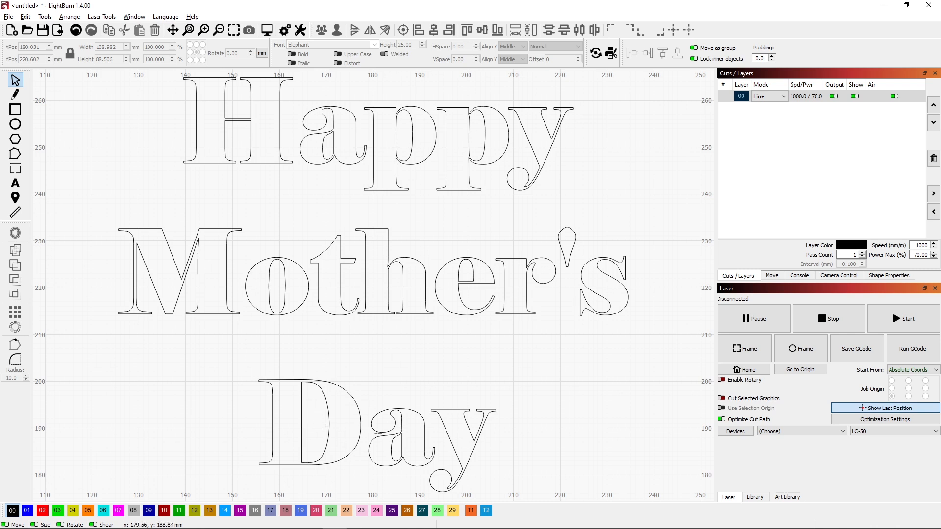
mouse_move(239, 414)
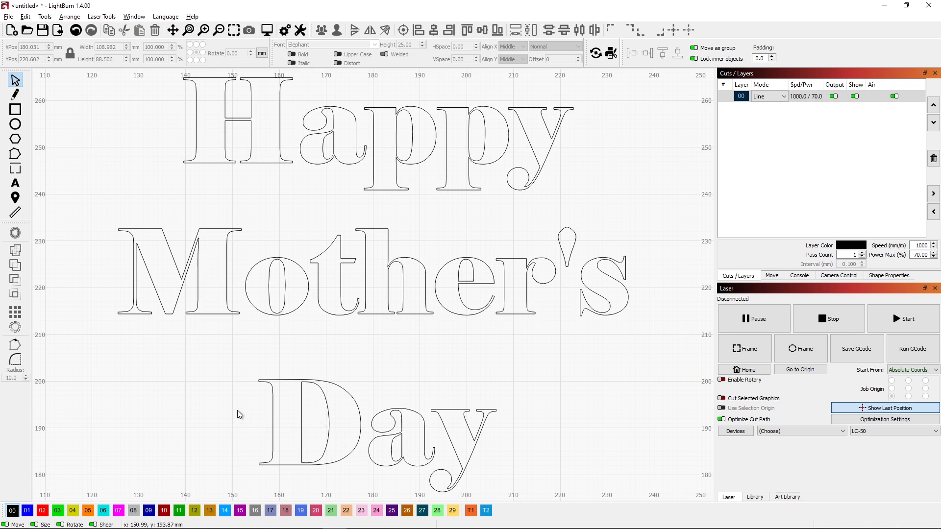
mouse_move(223, 337)
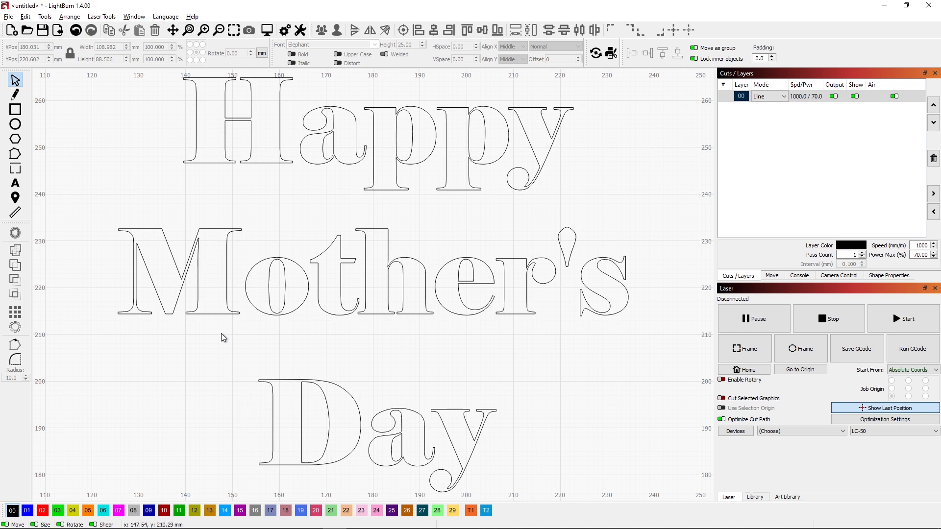
mouse_move(324, 120)
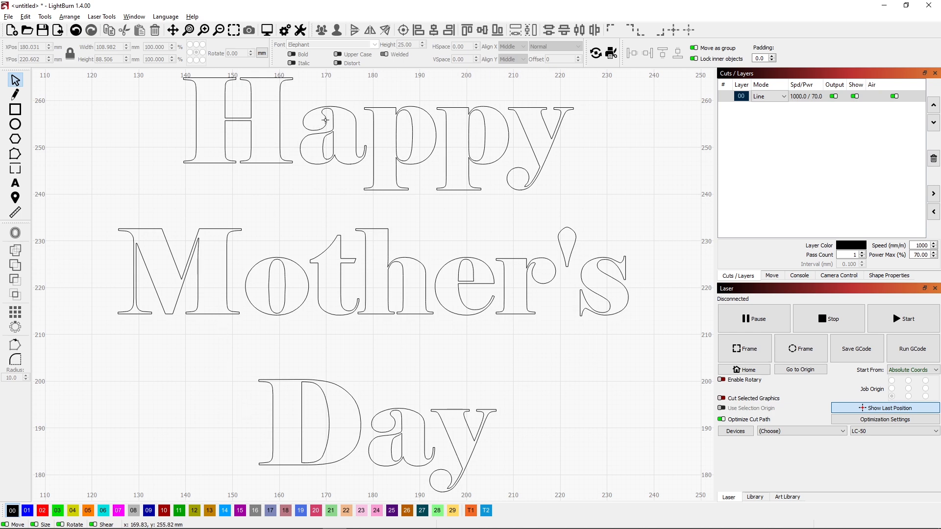
scroll("up", 3)
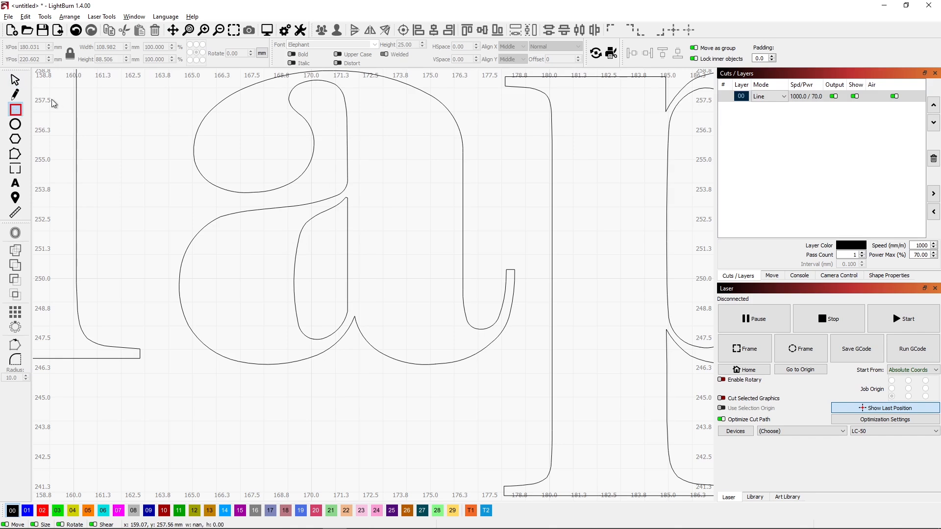
mouse_move(143, 177)
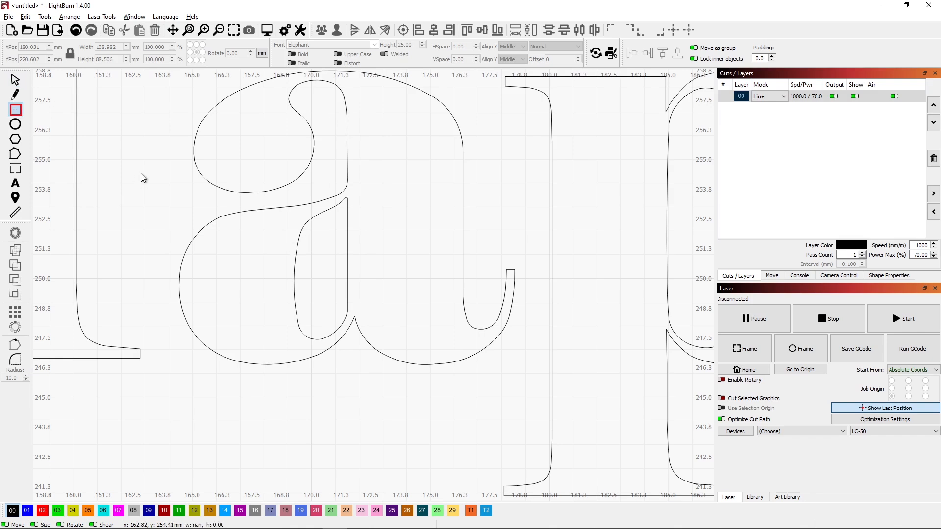
Draw a thin tall bar beside the a of Happy and set its width to 0.6 mm.
left_click_drag(143, 175, 155, 294)
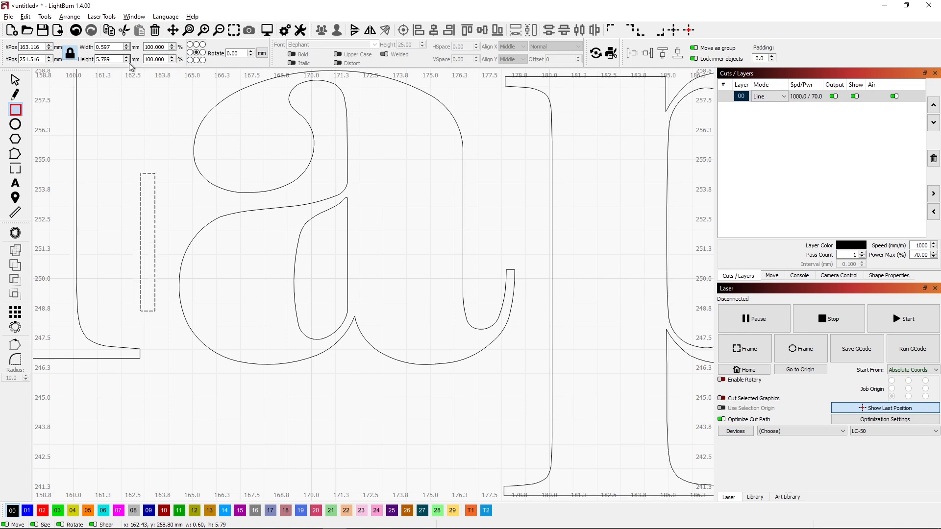
left_click(70, 54)
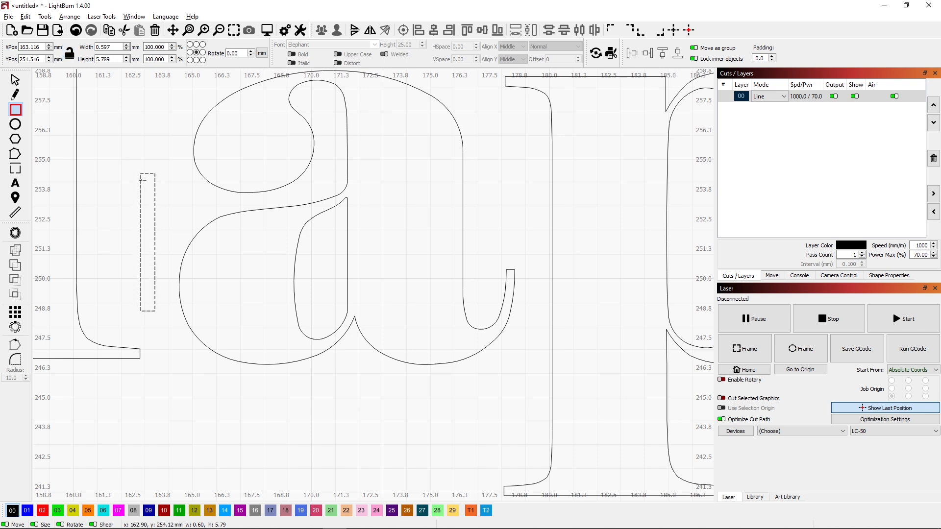
left_click(111, 47)
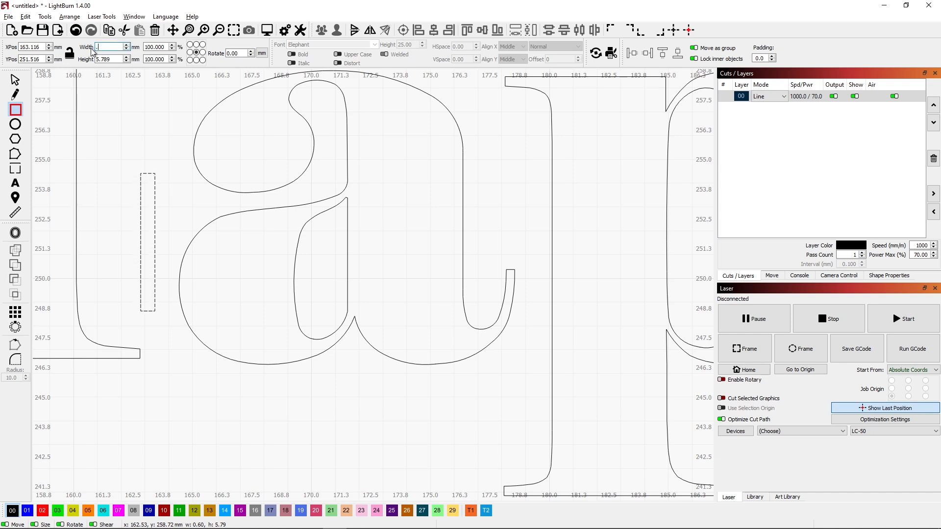
type("600")
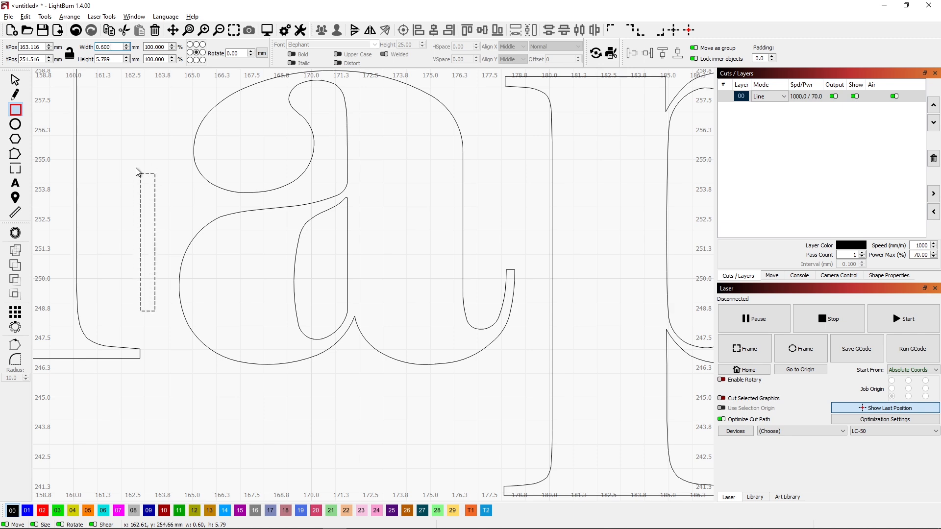
left_click(147, 240)
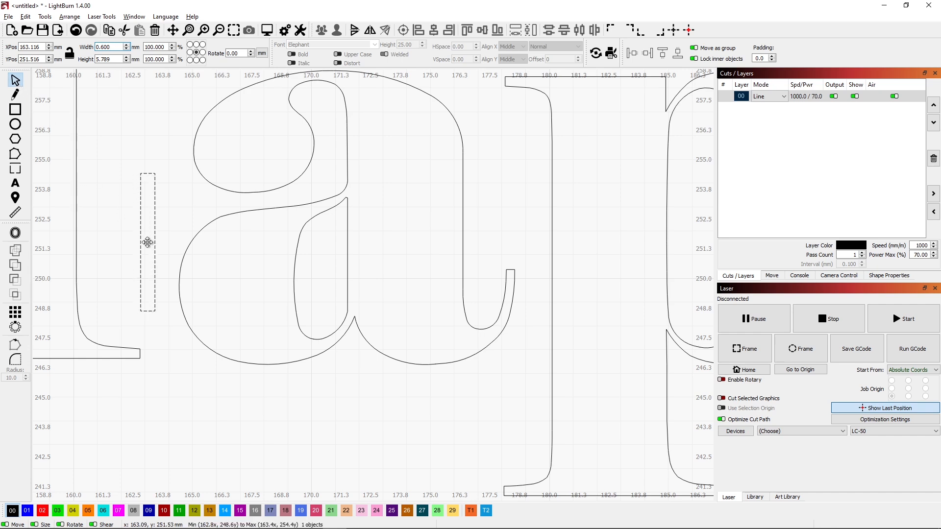
Move the tab bar onto the a's stem and stretch it to about 8.2 mm tall to span it.
left_click_drag(147, 242, 167, 269)
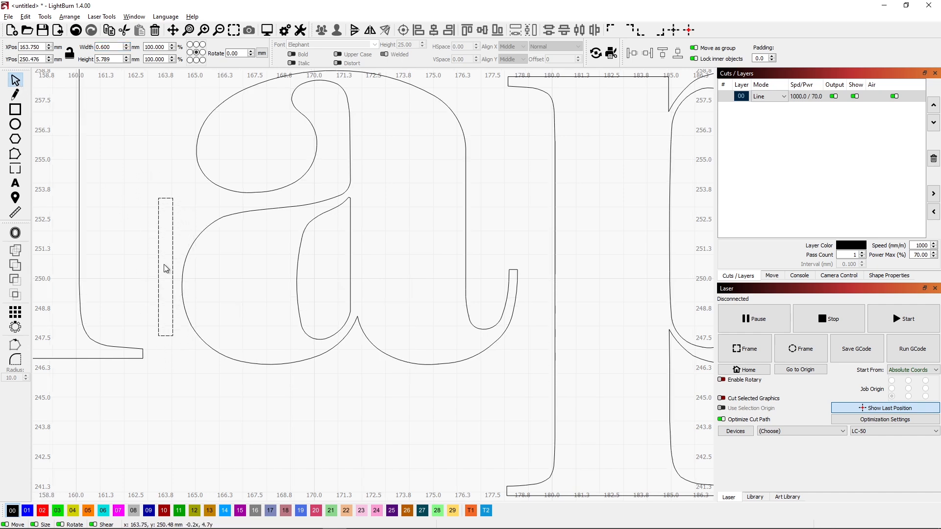
left_click_drag(165, 269, 330, 251)
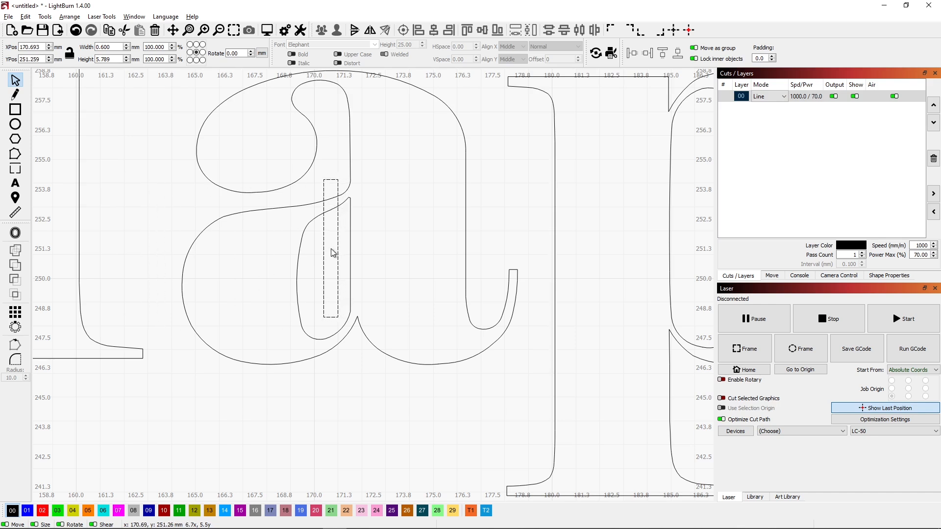
left_click(329, 252)
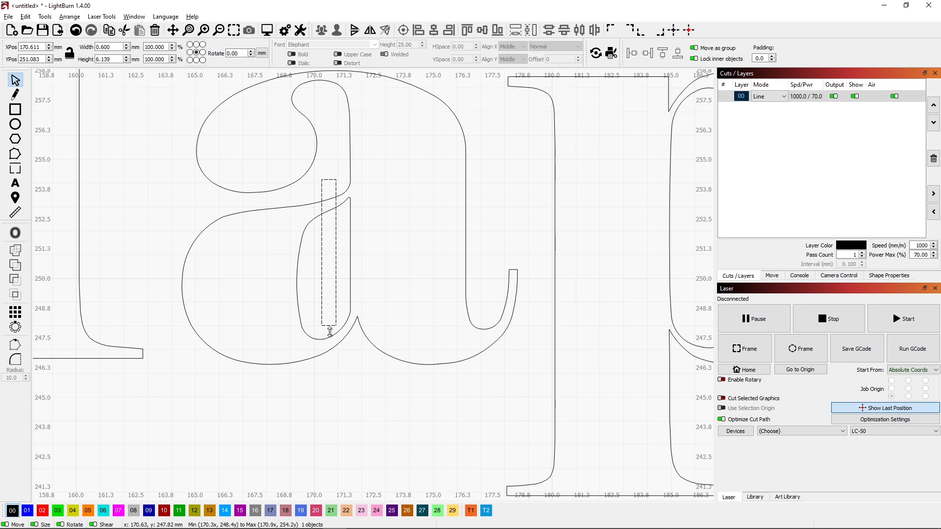
left_click_drag(329, 330, 330, 376)
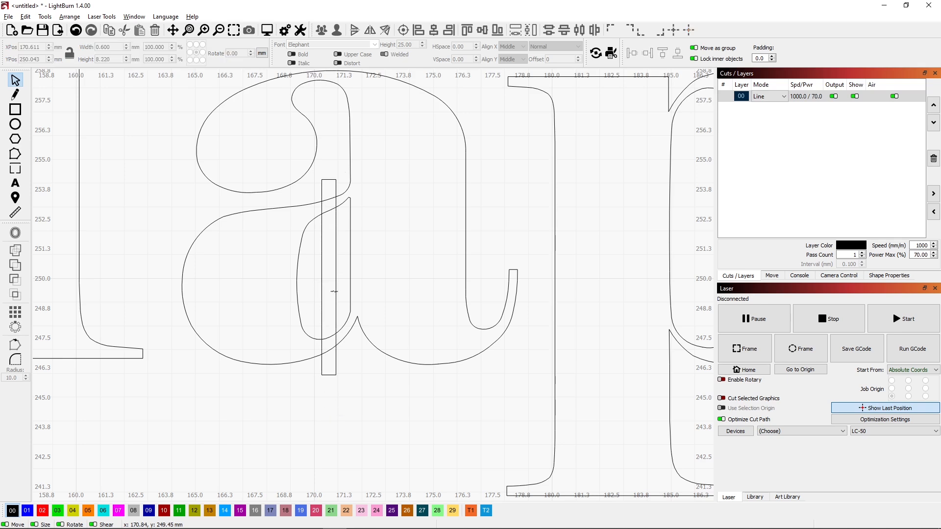
Copy the tab bar for reuse and select it together with the text for cutting.
right_click(333, 292)
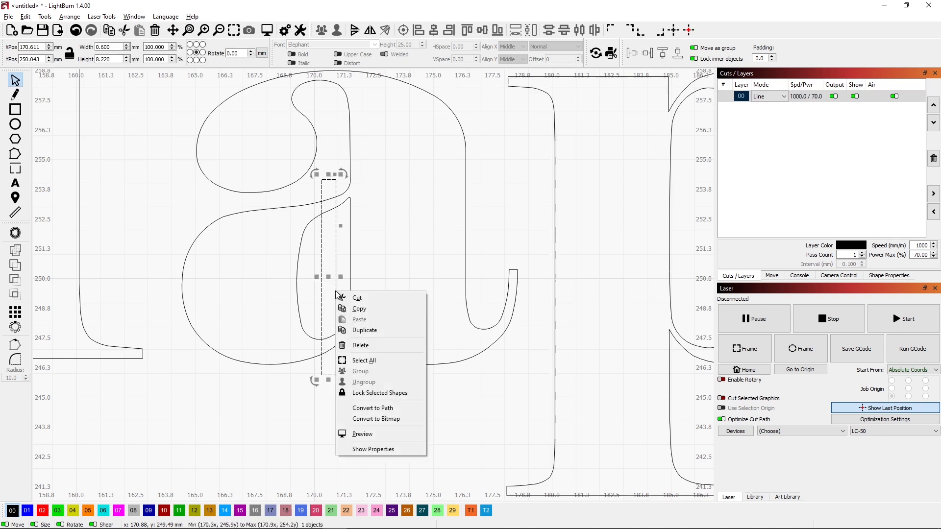
left_click(305, 304)
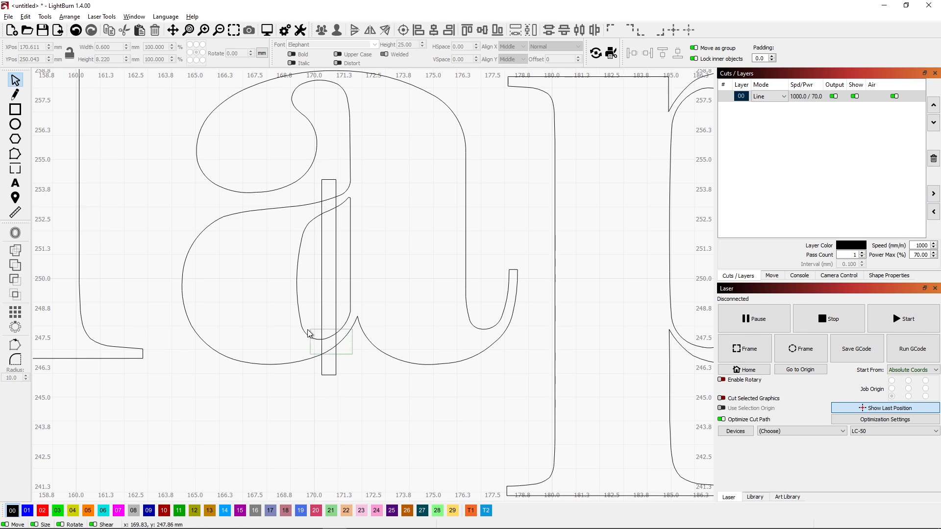
key("ctrl+a")
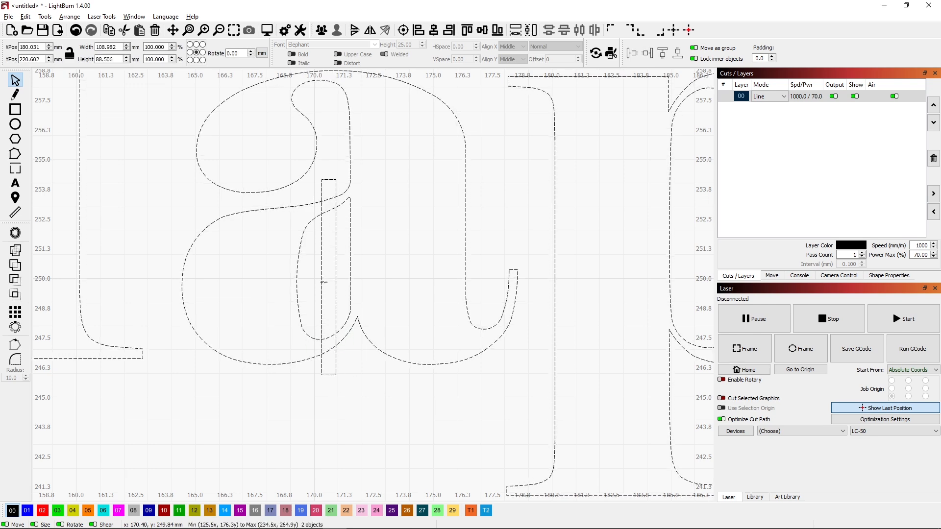
mouse_move(15, 281)
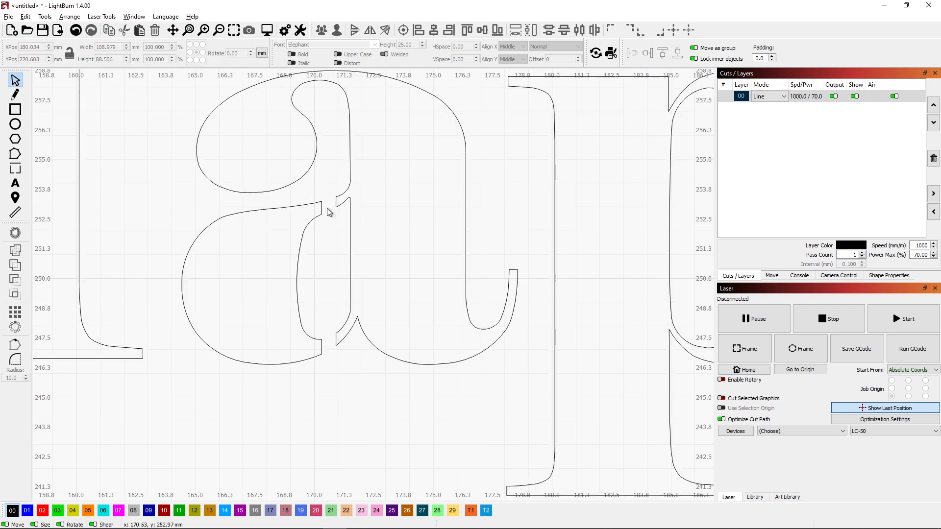
mouse_move(340, 263)
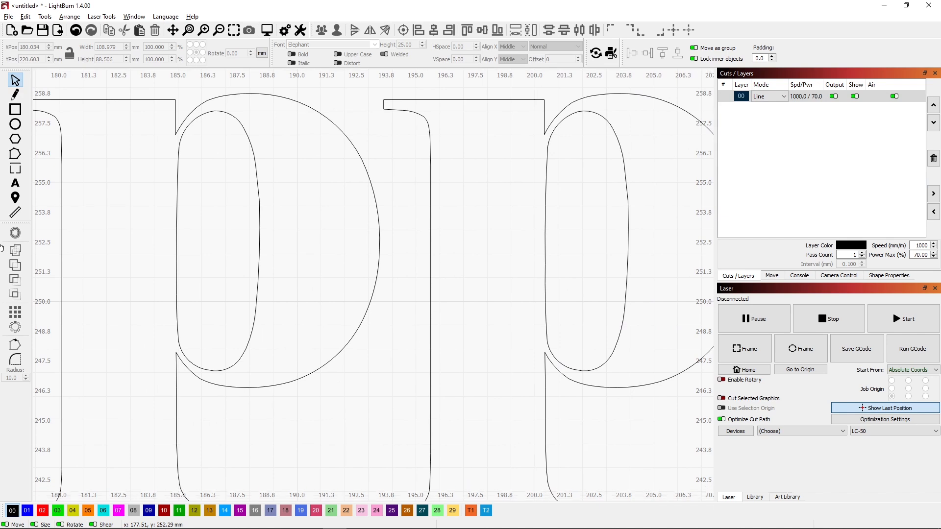
mouse_move(256, 234)
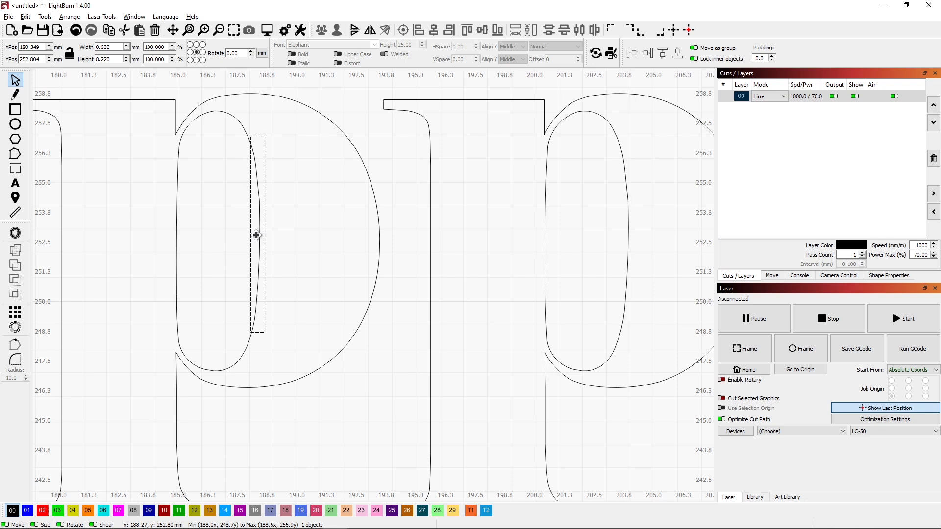
Place the tab bar inside the first p's bowl and cut its stencil bridge.
left_click_drag(257, 235, 209, 183)
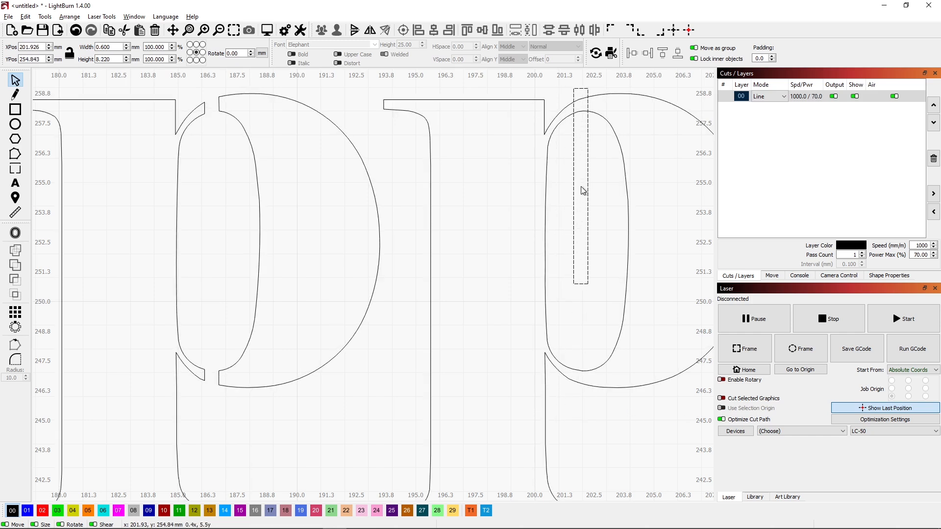
left_click(581, 186)
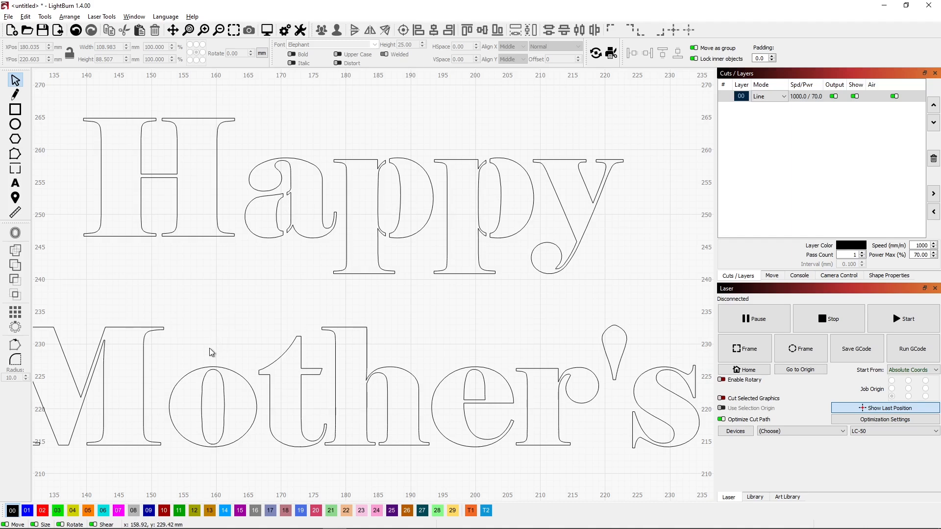
mouse_move(212, 396)
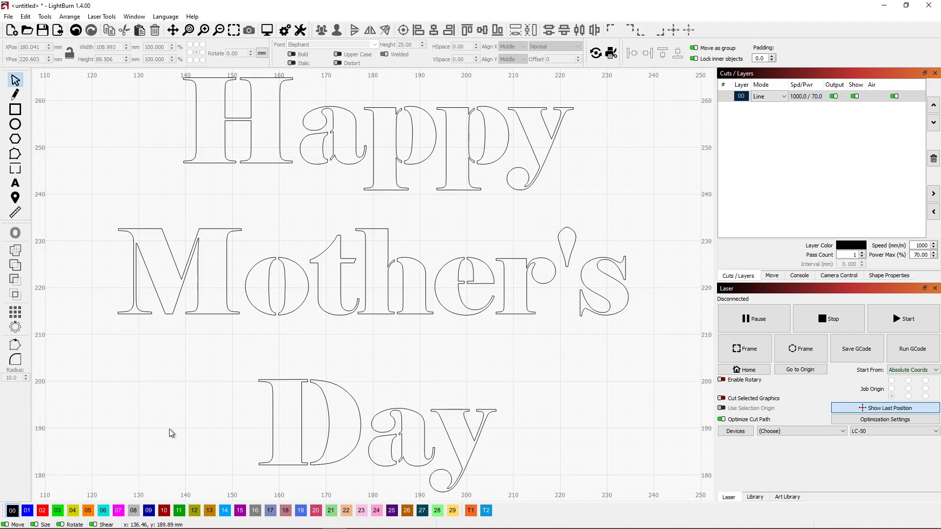
mouse_move(461, 450)
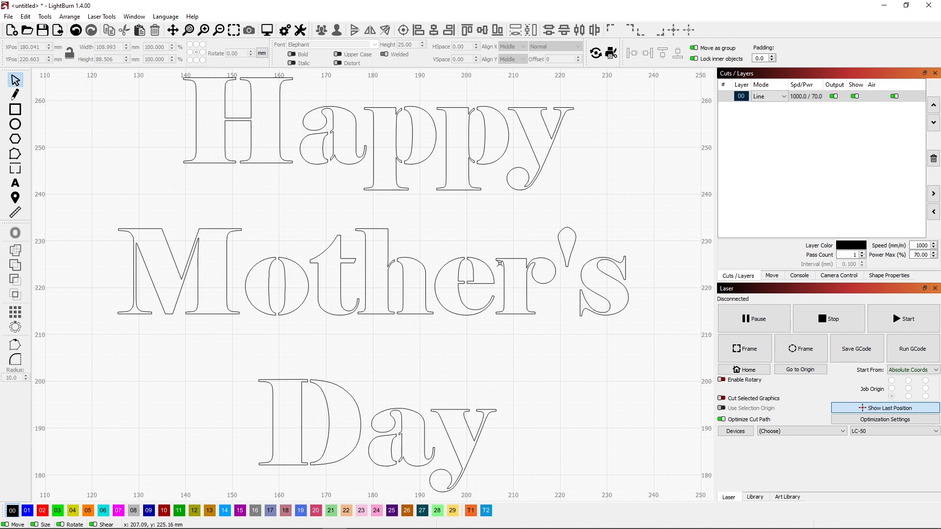
mouse_move(395, 263)
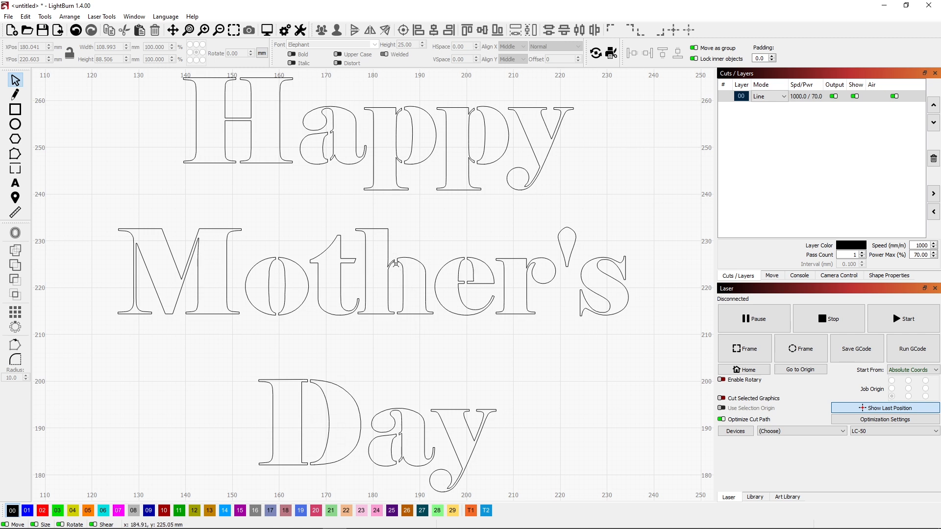
mouse_move(393, 266)
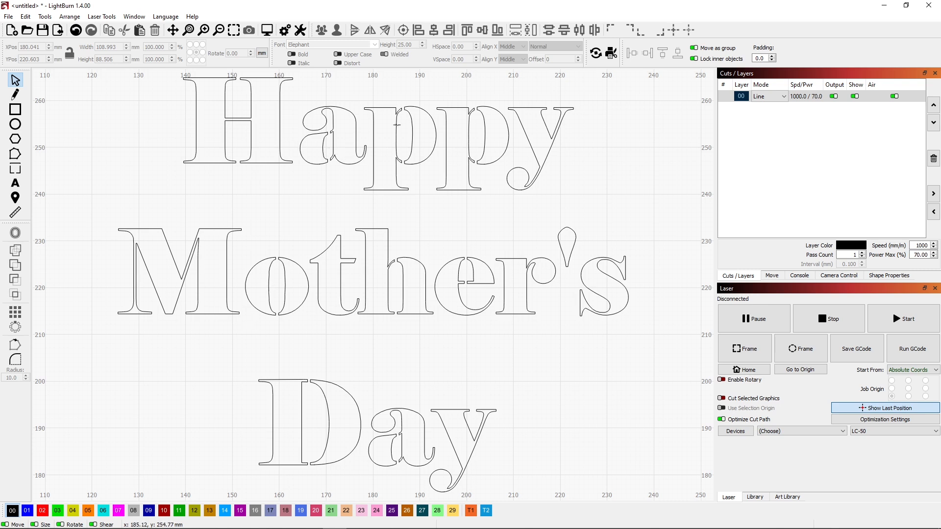
mouse_move(72, 107)
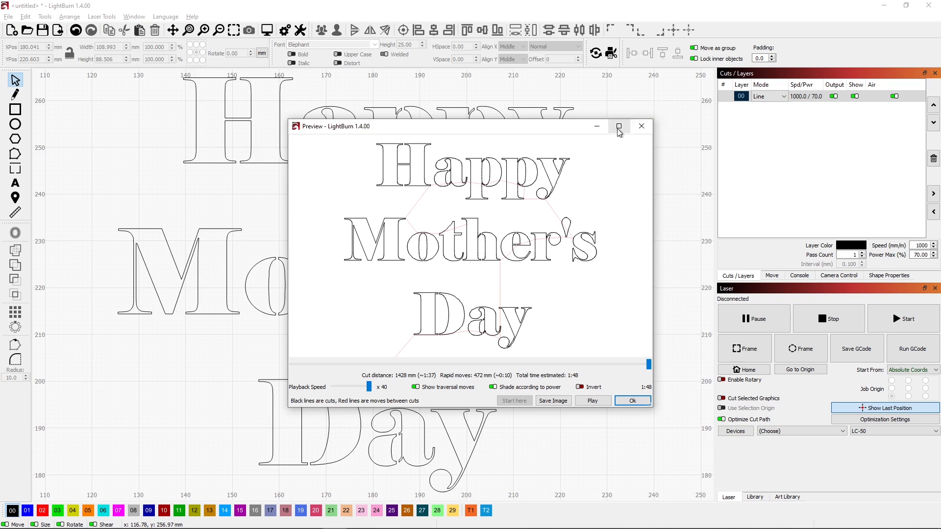
Play the enlarged cut simulation of the stenciled lettering to the end, then close the preview.
left_click(618, 127)
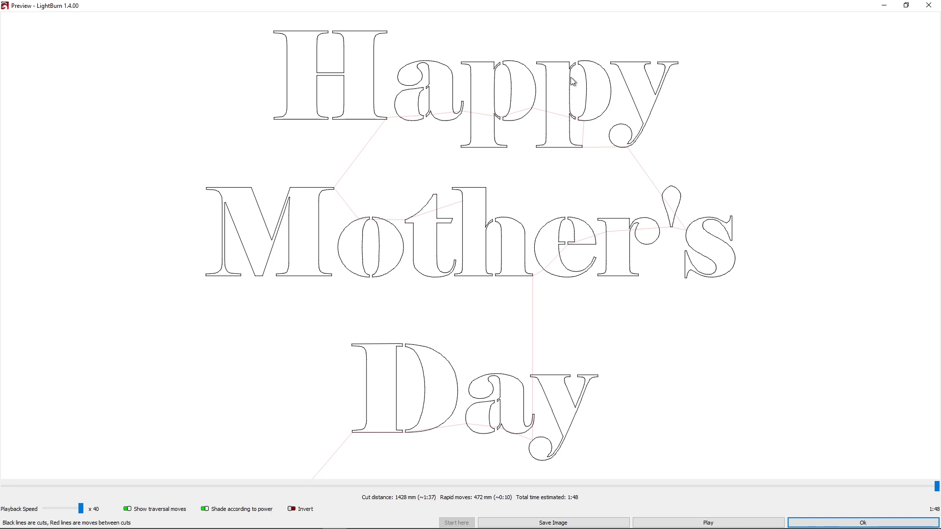
mouse_move(708, 522)
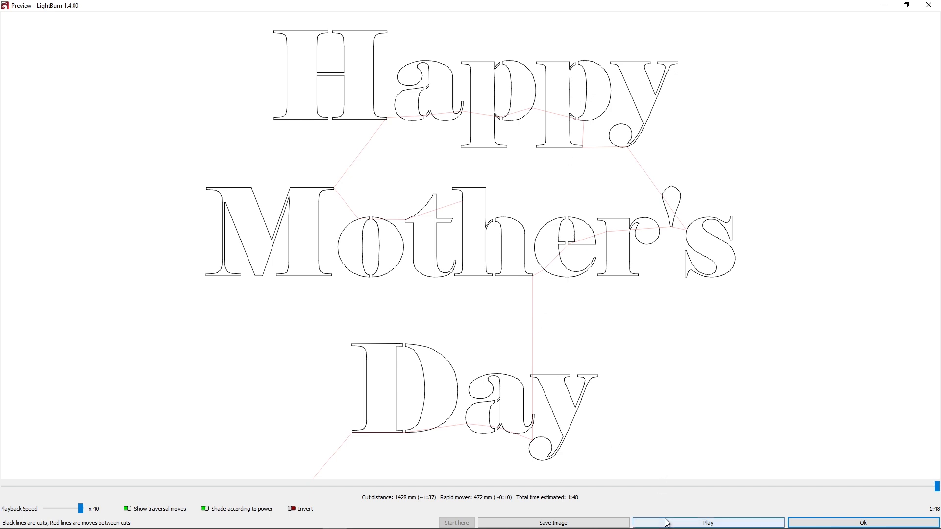
left_click(708, 523)
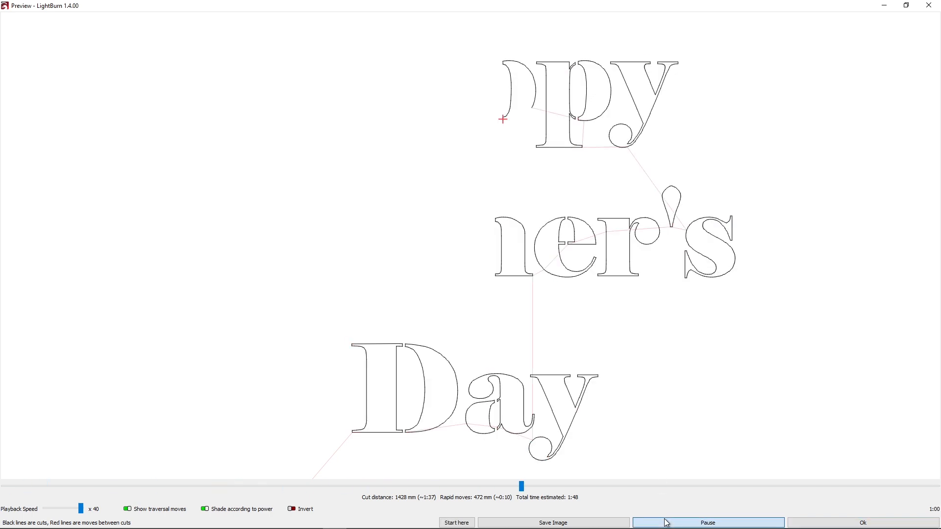
left_click(707, 522)
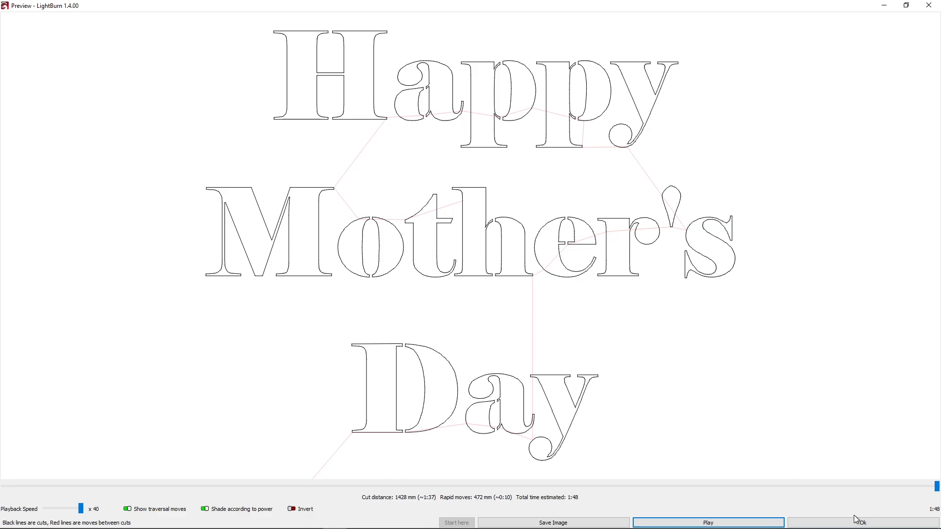
left_click(860, 523)
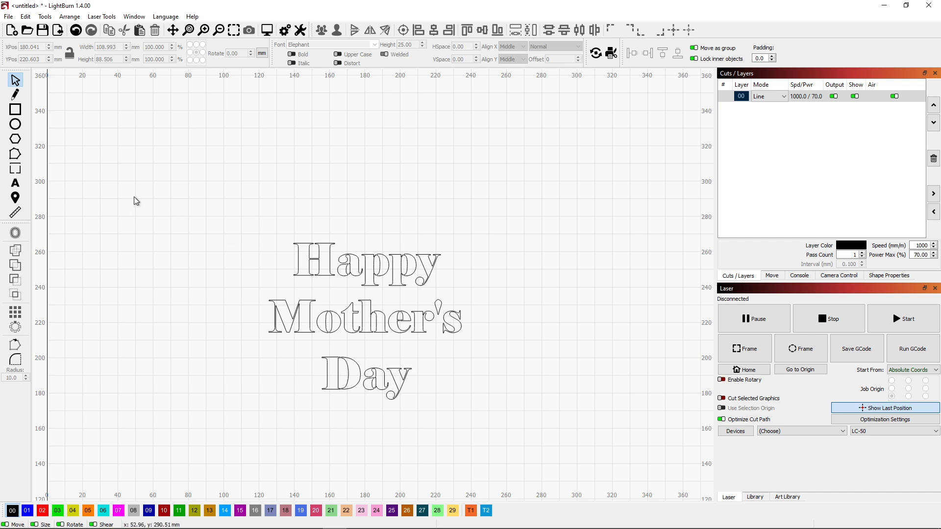
Draw a border rectangle roughly 123 by 104 mm enclosing the lettering.
left_click(14, 110)
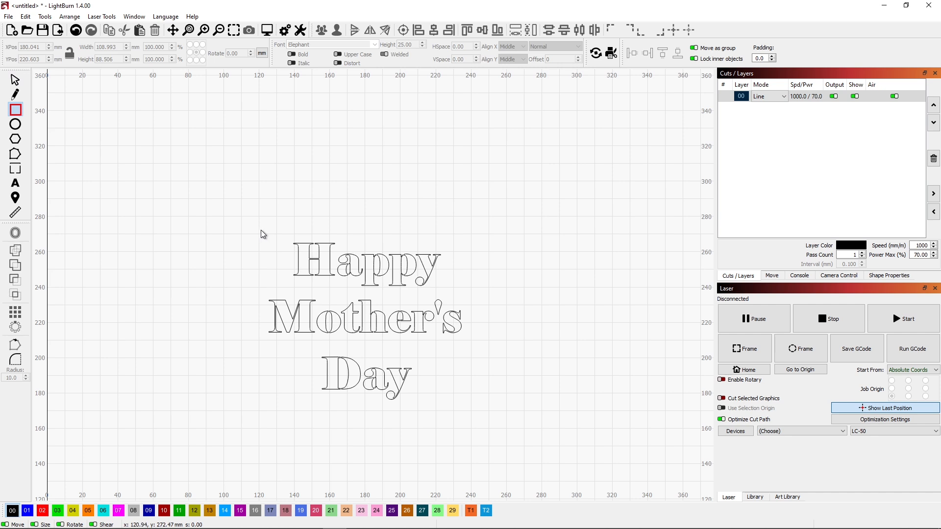
left_click_drag(260, 229, 469, 410)
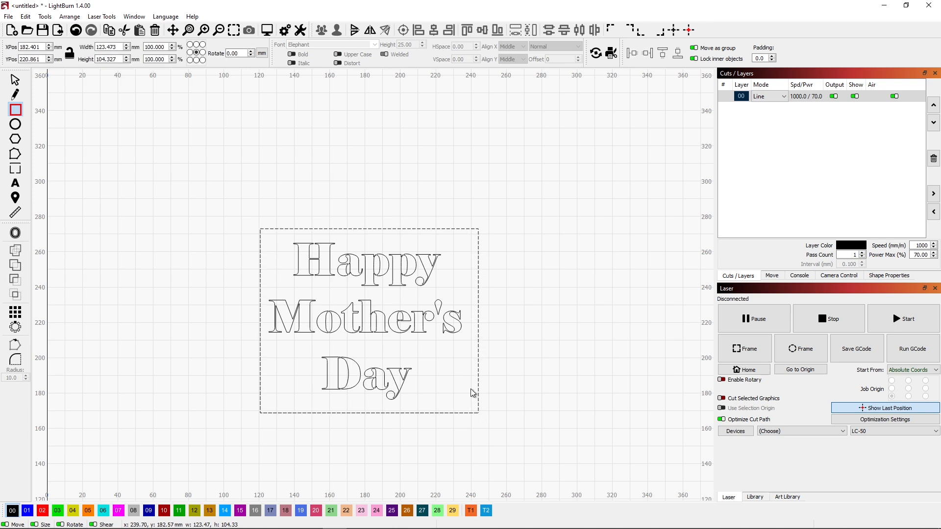
mouse_move(431, 329)
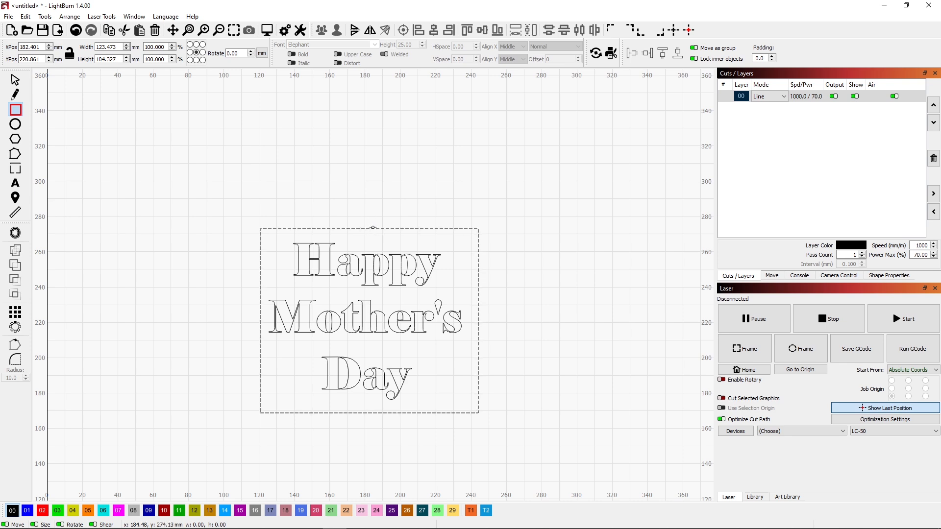
mouse_move(500, 232)
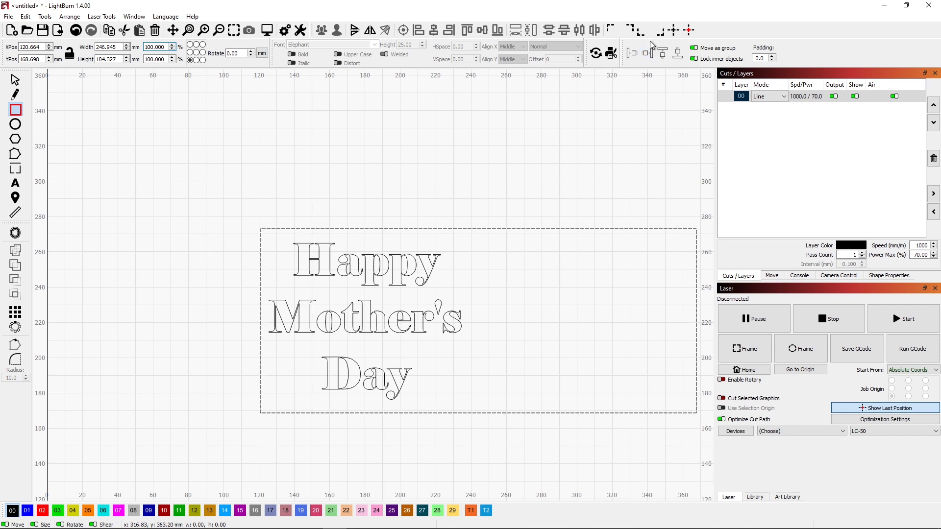
mouse_move(645, 31)
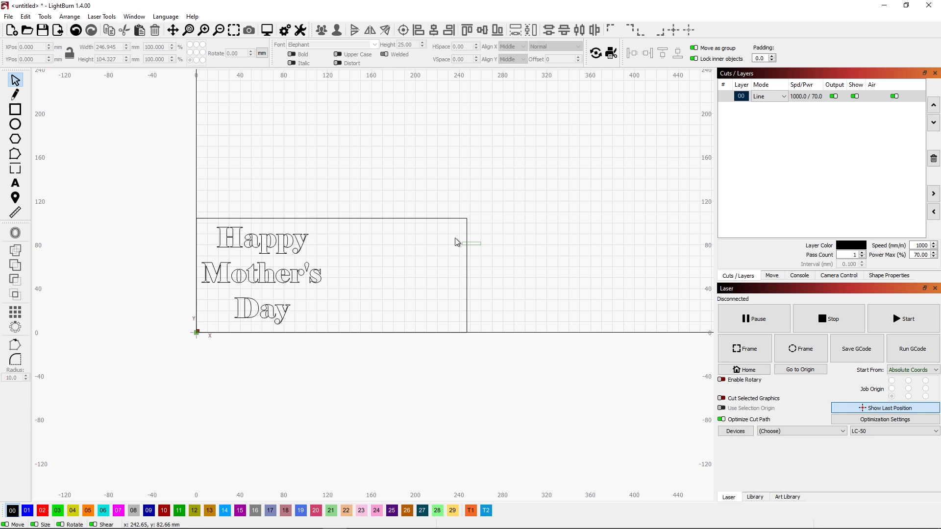
Select the lettering and border together and bring up the cut-optimization options.
left_click(471, 243)
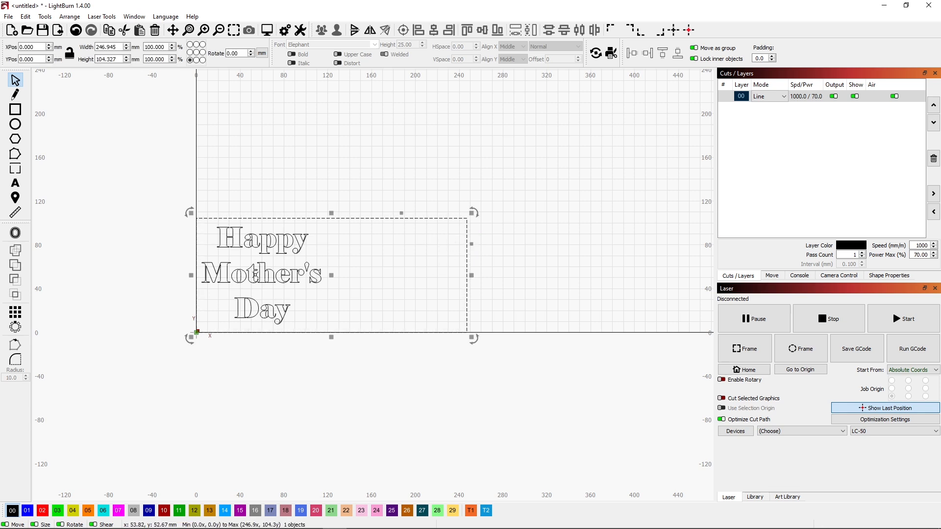
mouse_move(565, 303)
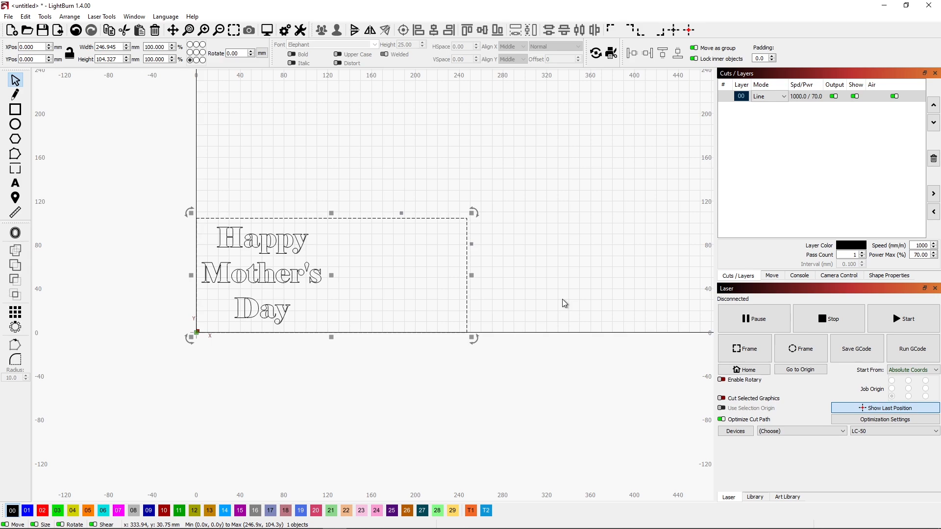
left_click(884, 420)
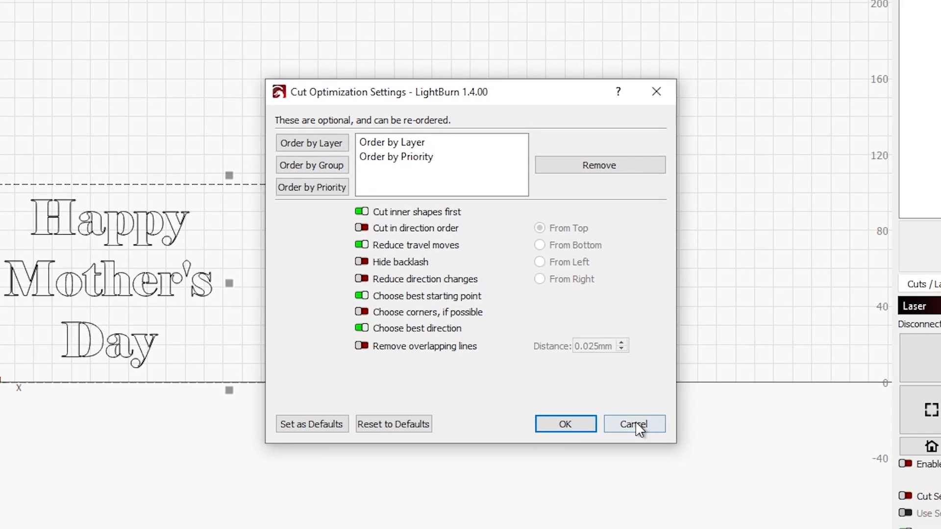
left_click(633, 424)
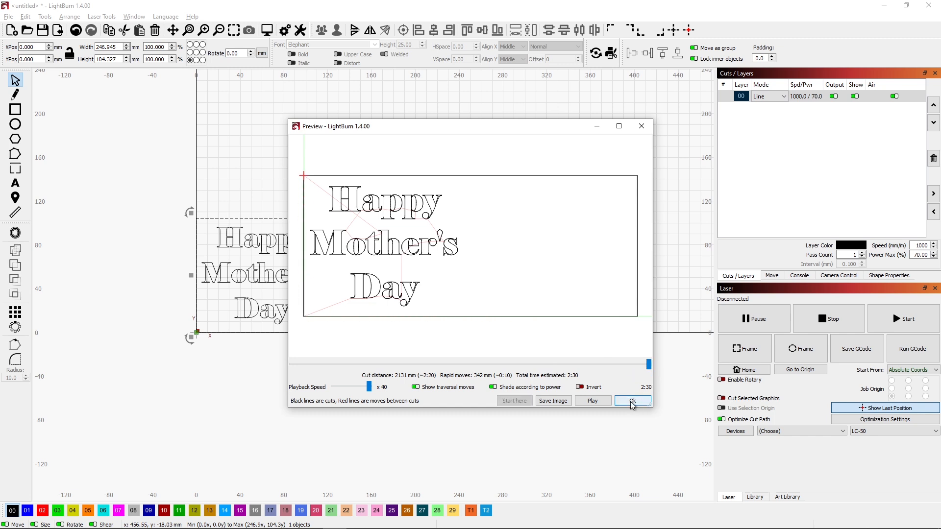
left_click(630, 400)
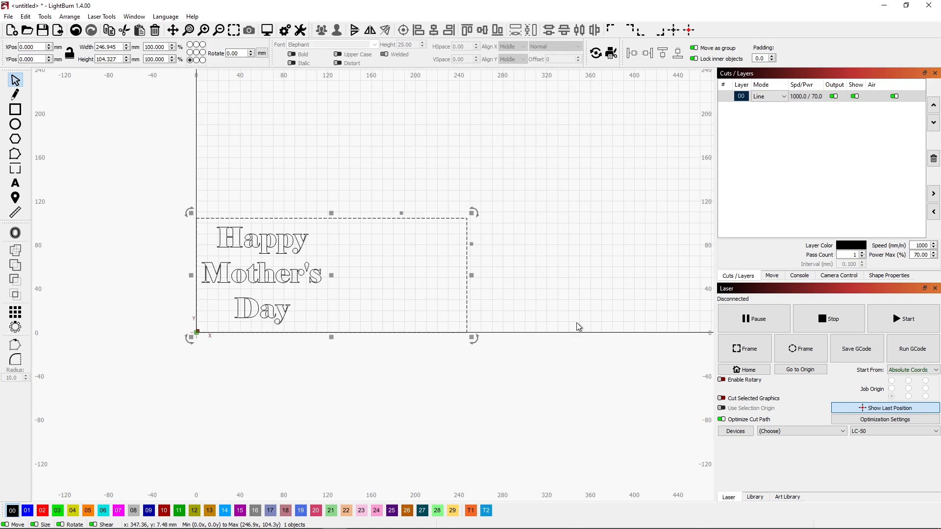
mouse_move(439, 227)
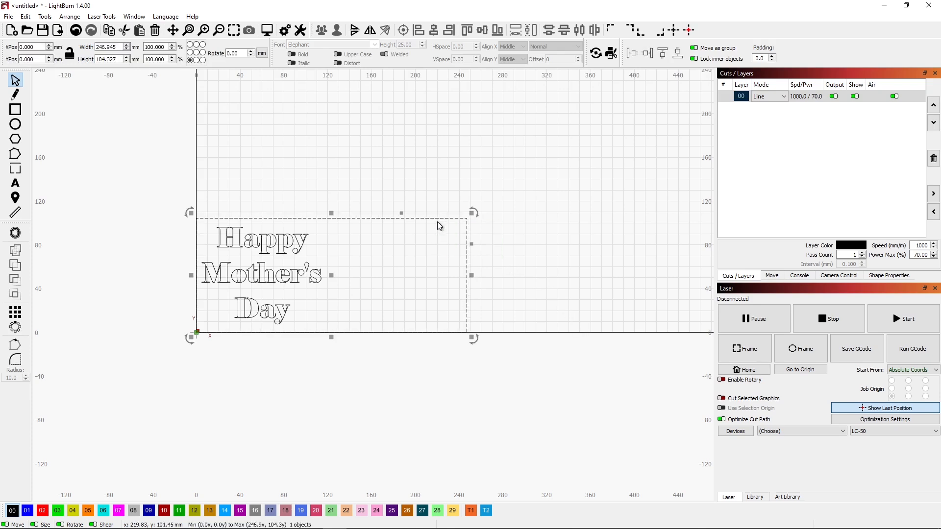
Move the border to palette layer 01 with White Cut card stock settings, ordered after the lettering layer.
left_click(26, 511)
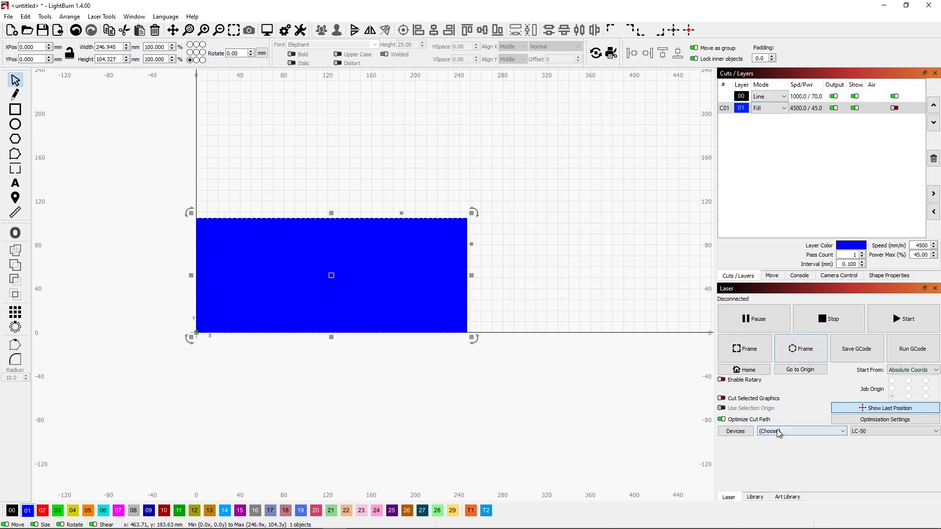
left_click(755, 497)
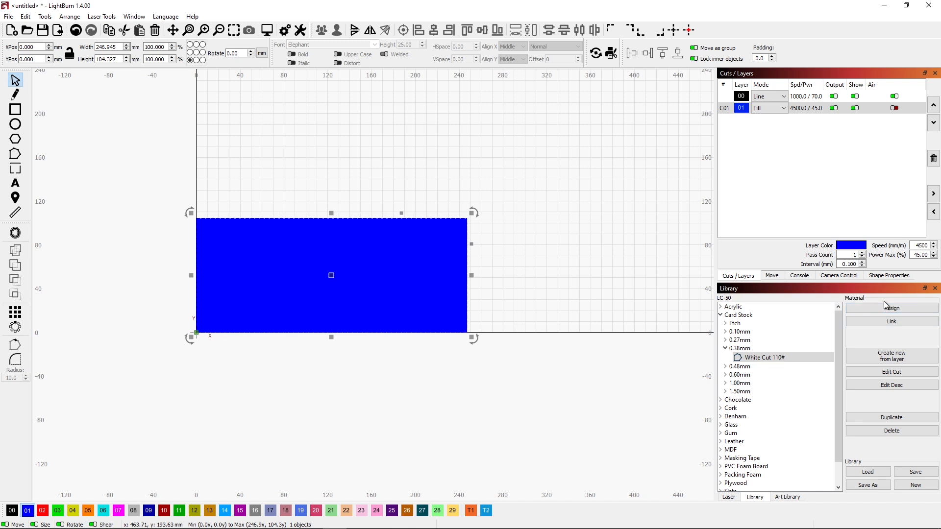
left_click(891, 308)
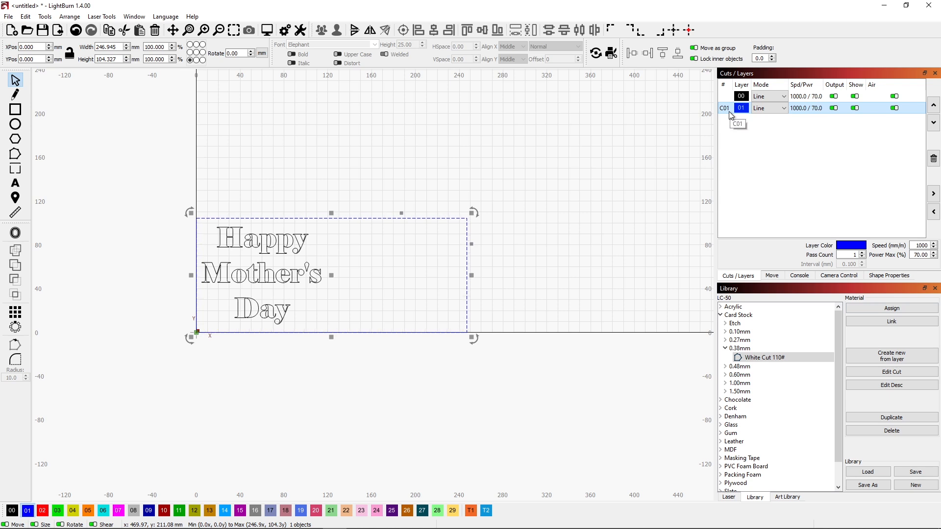
left_click(741, 96)
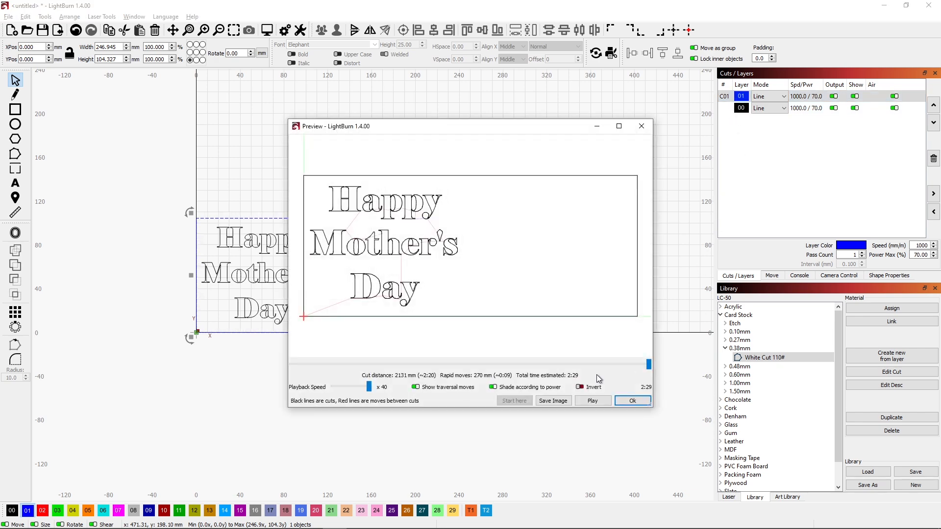
Run the cut preview to confirm the new 2:29 estimate, then dismiss it.
left_click(592, 400)
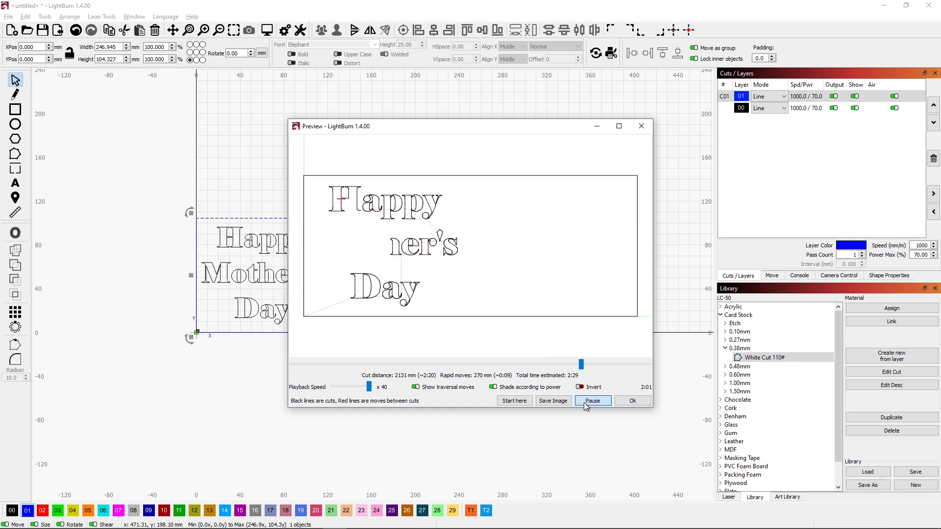
left_click(592, 400)
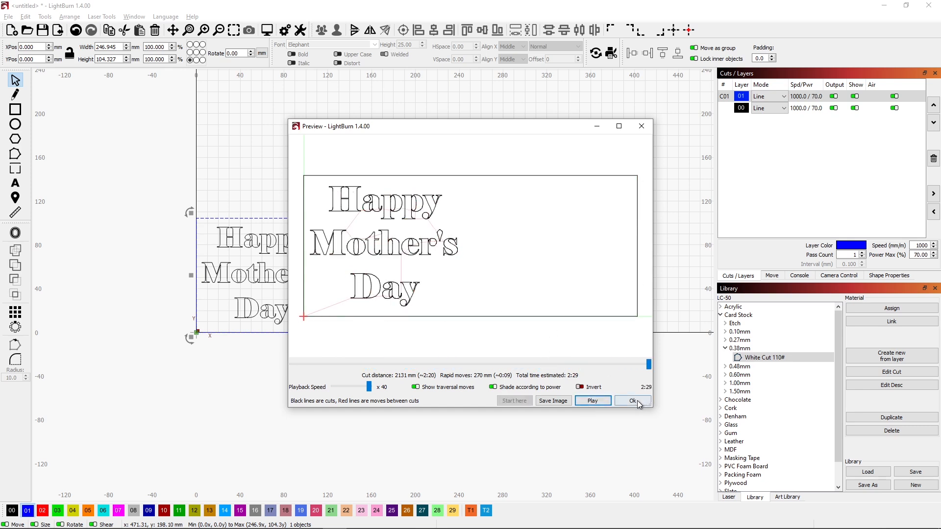
left_click(631, 401)
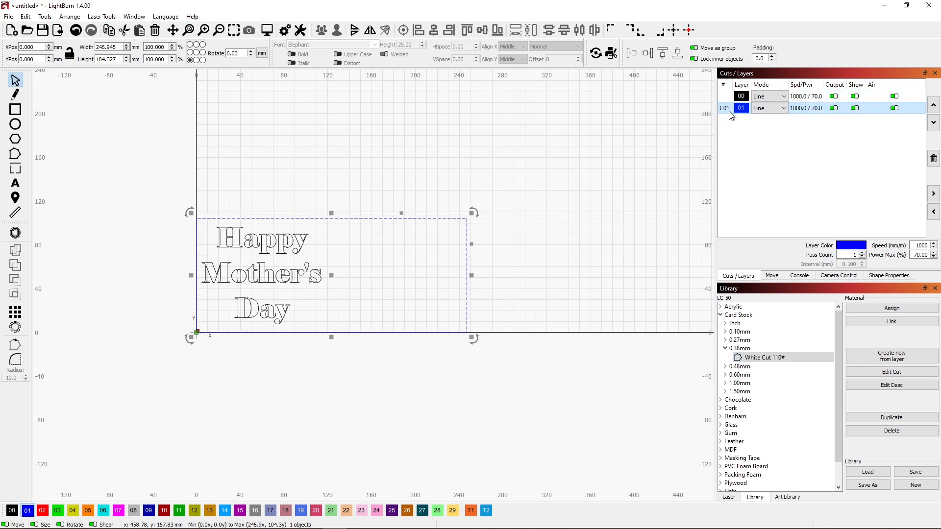
left_click(266, 30)
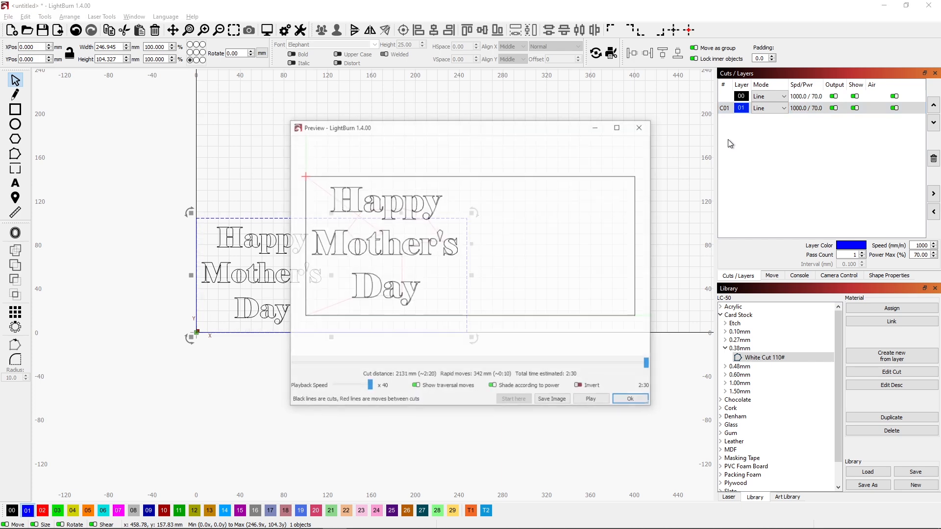
left_click(589, 398)
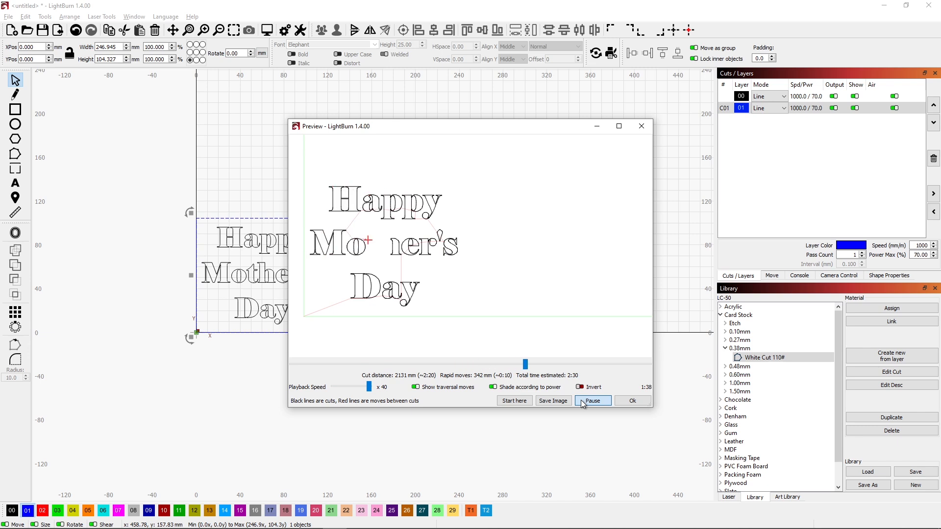
left_click(592, 400)
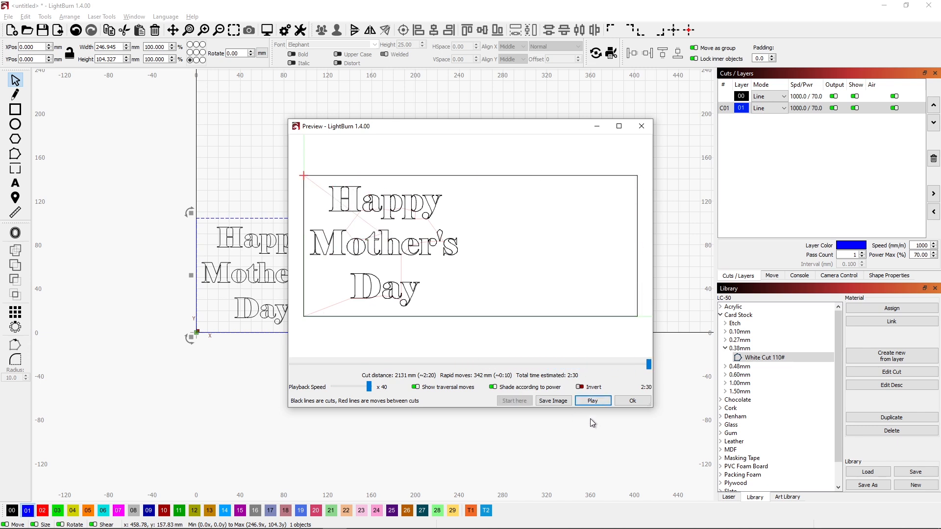
left_click(631, 400)
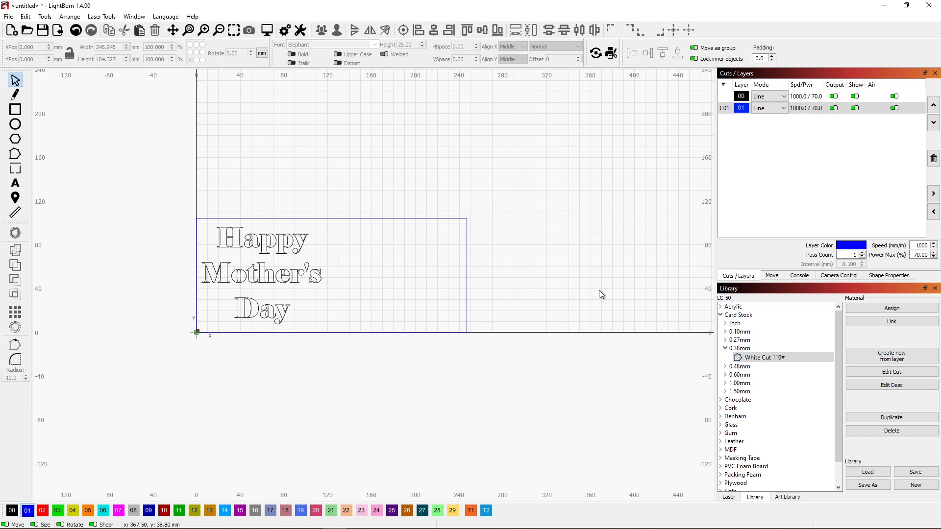